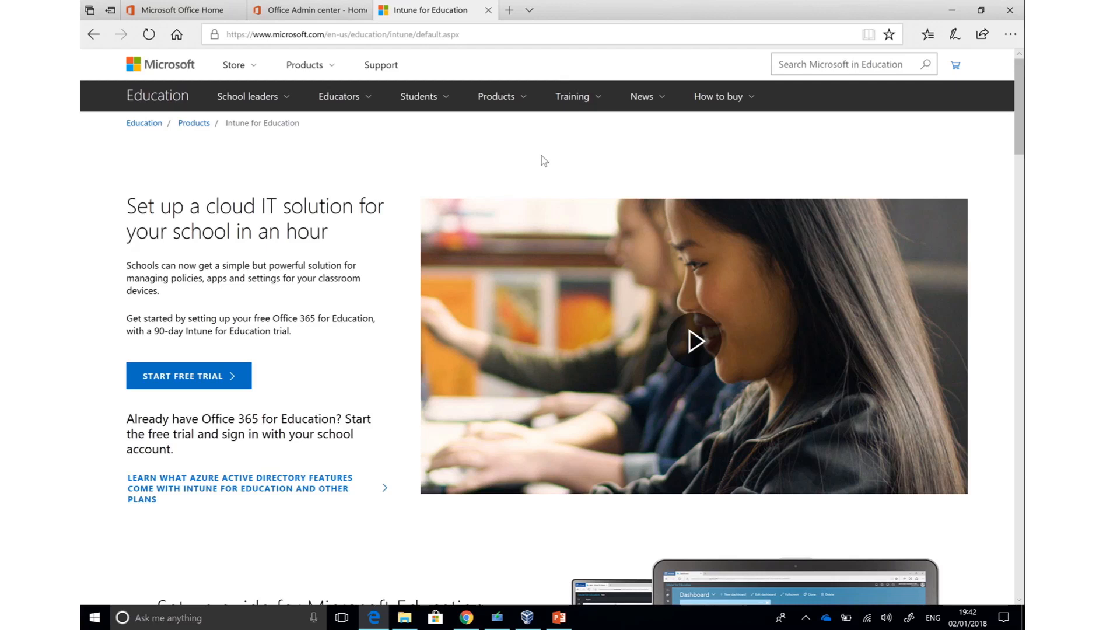
mouse_move(281, 162)
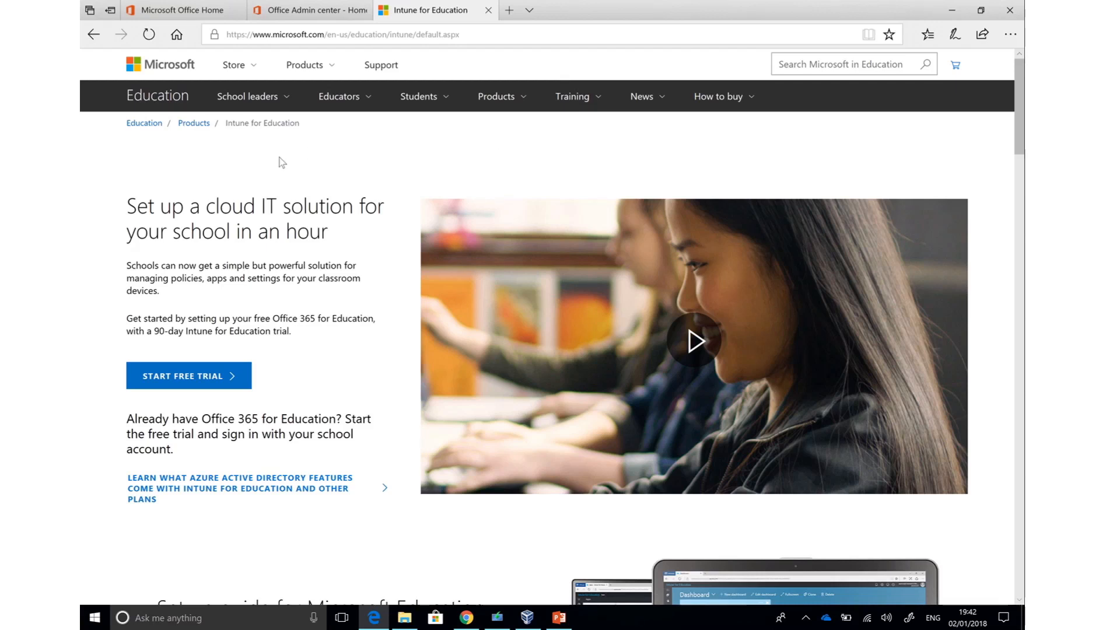
mouse_move(216, 379)
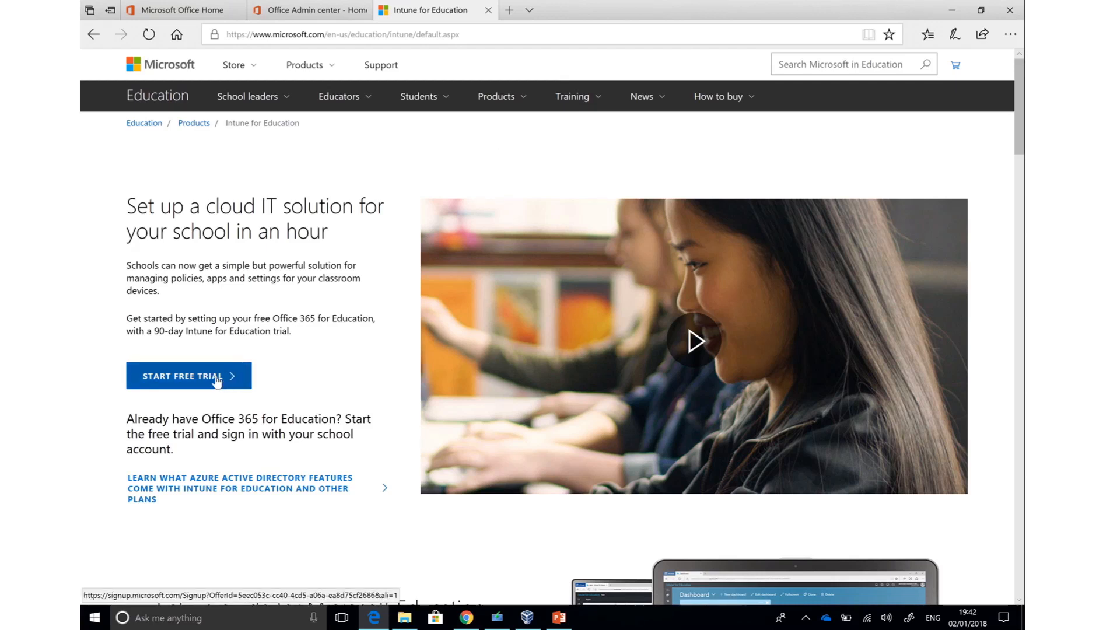
mouse_move(398, 382)
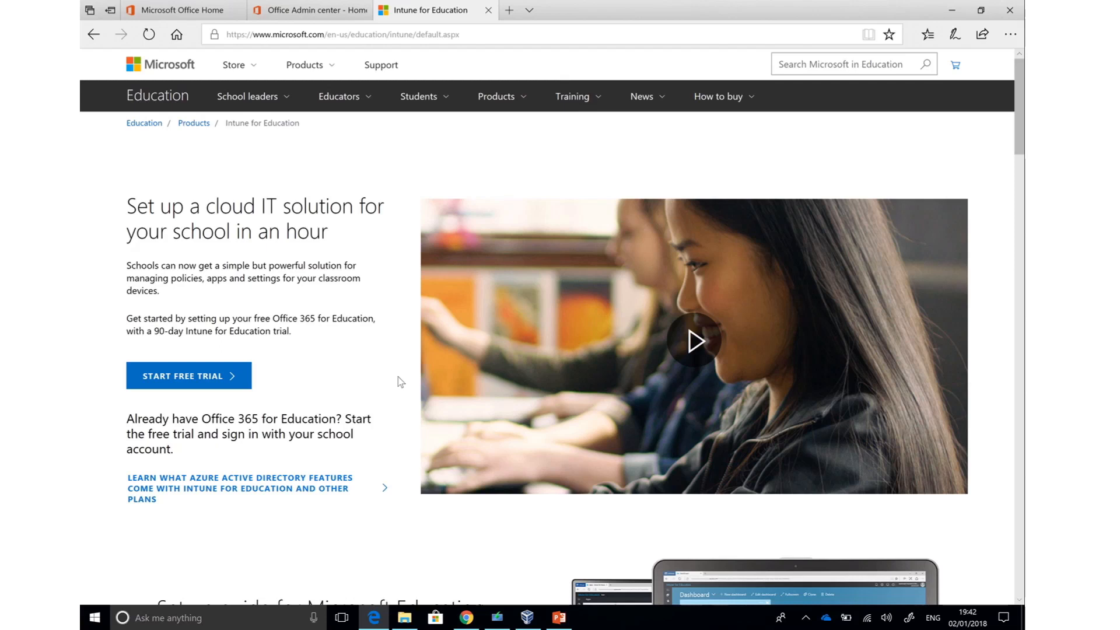
mouse_move(403, 155)
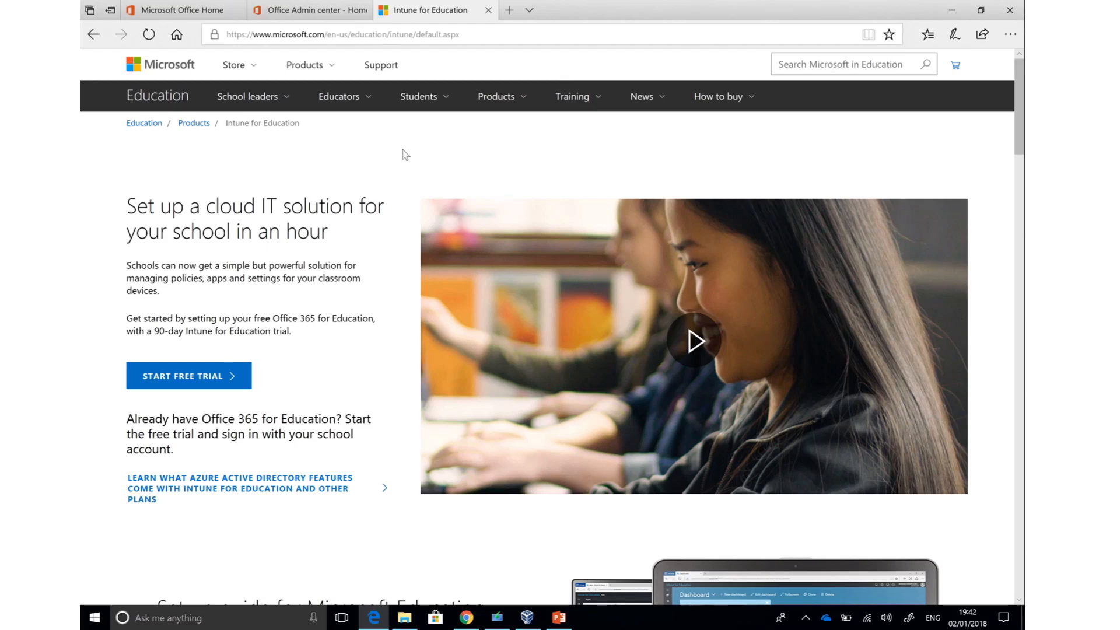
mouse_move(304, 64)
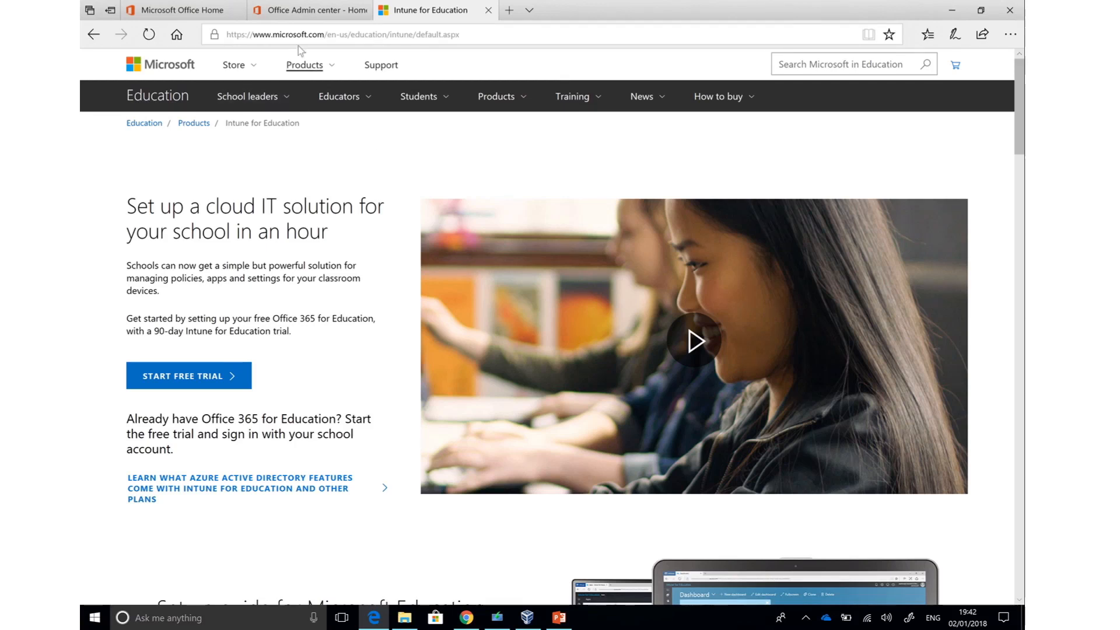
Step: From the Office 365 admin center's Admin centers list, open Intune for Education
left_click(308, 10)
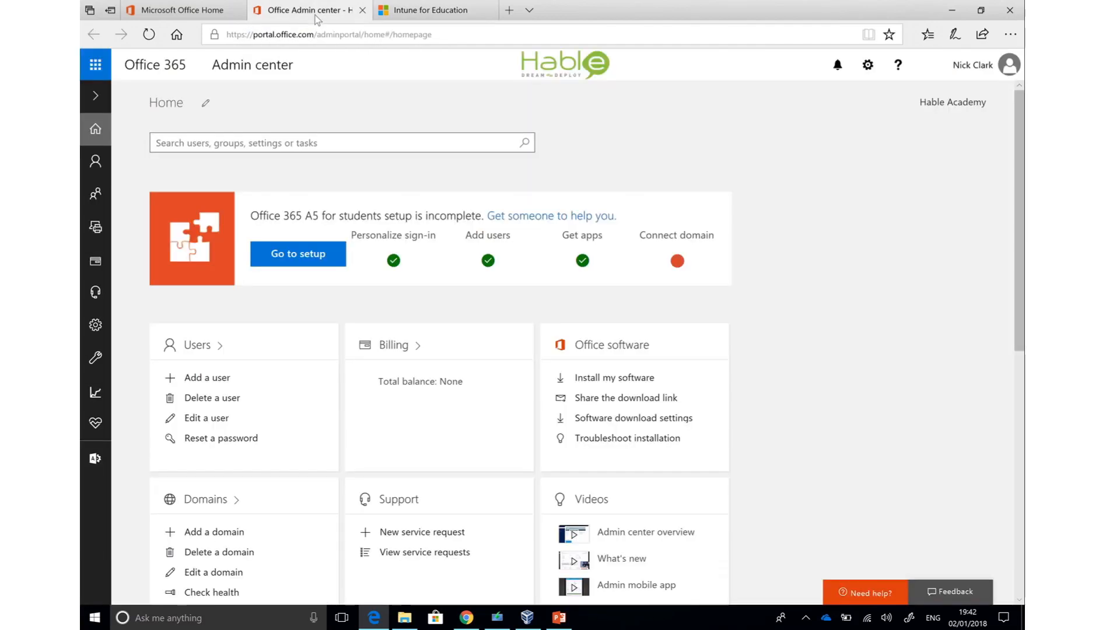
left_click(95, 458)
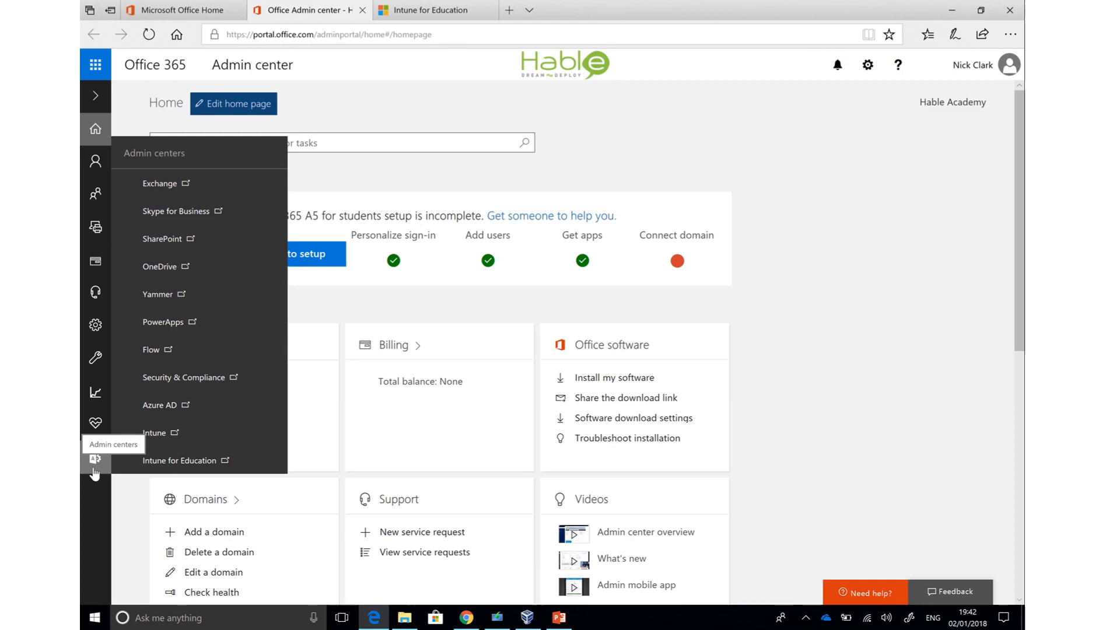
mouse_move(185, 460)
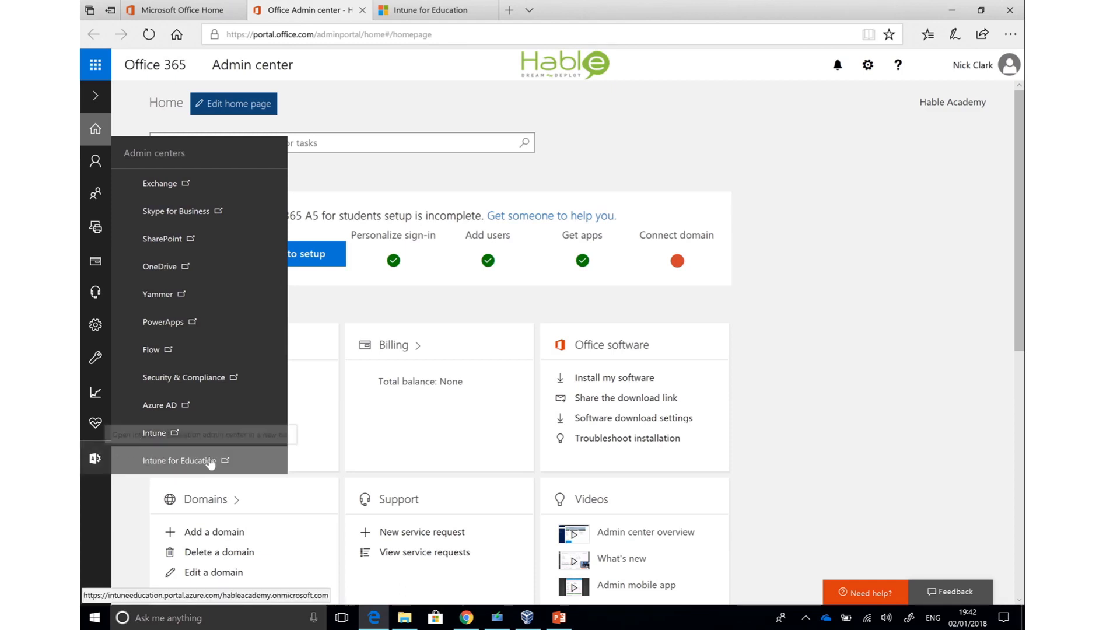
mouse_move(186, 460)
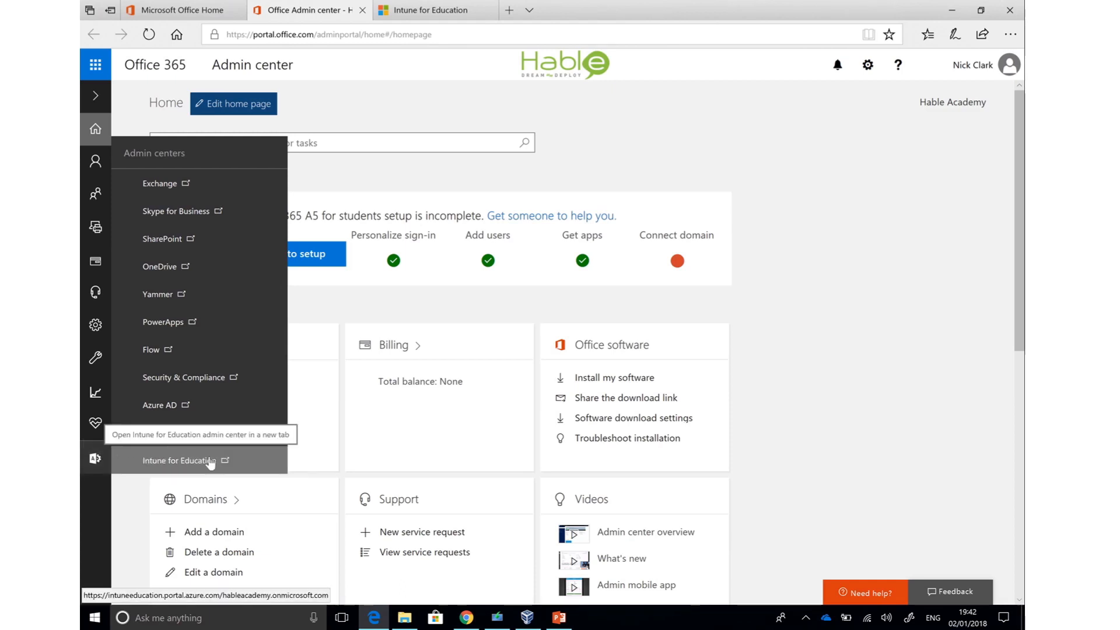
left_click(180, 460)
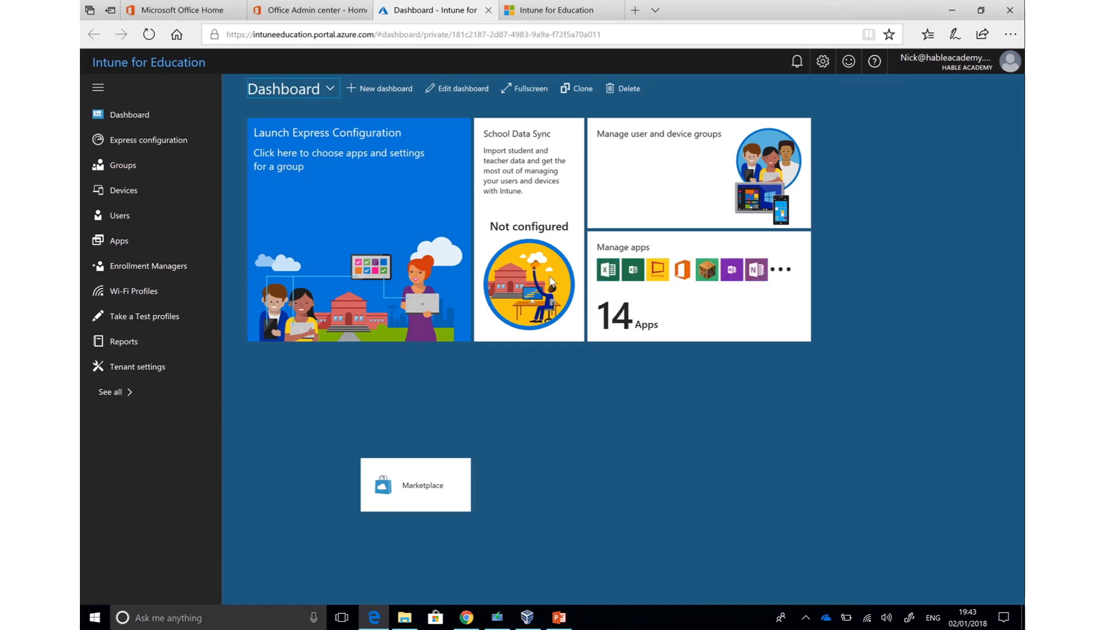
mouse_move(557, 404)
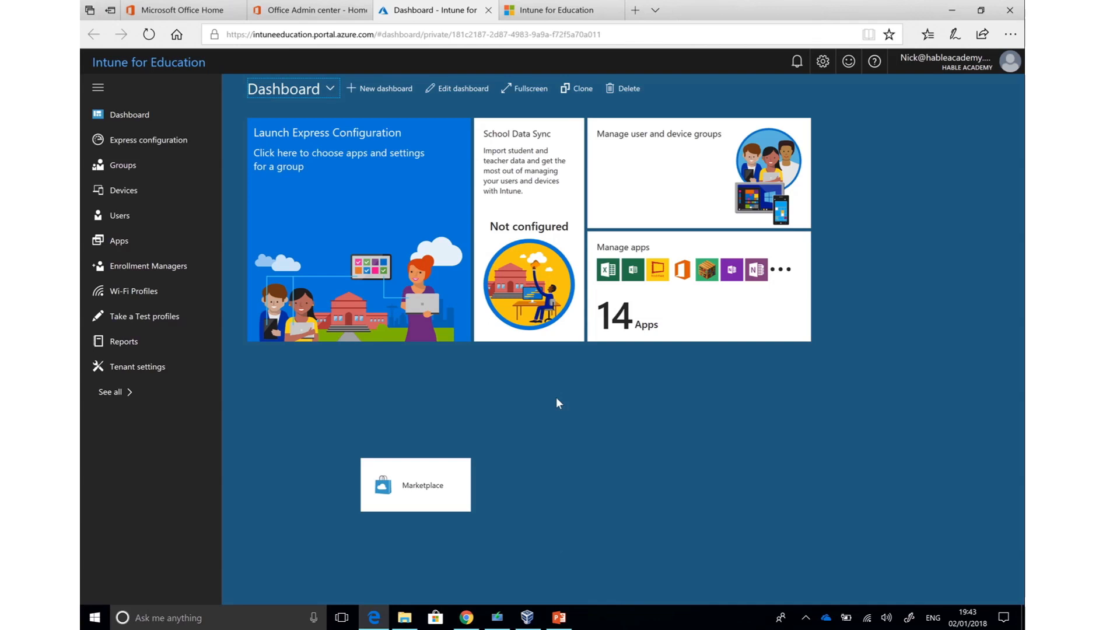
mouse_move(290, 392)
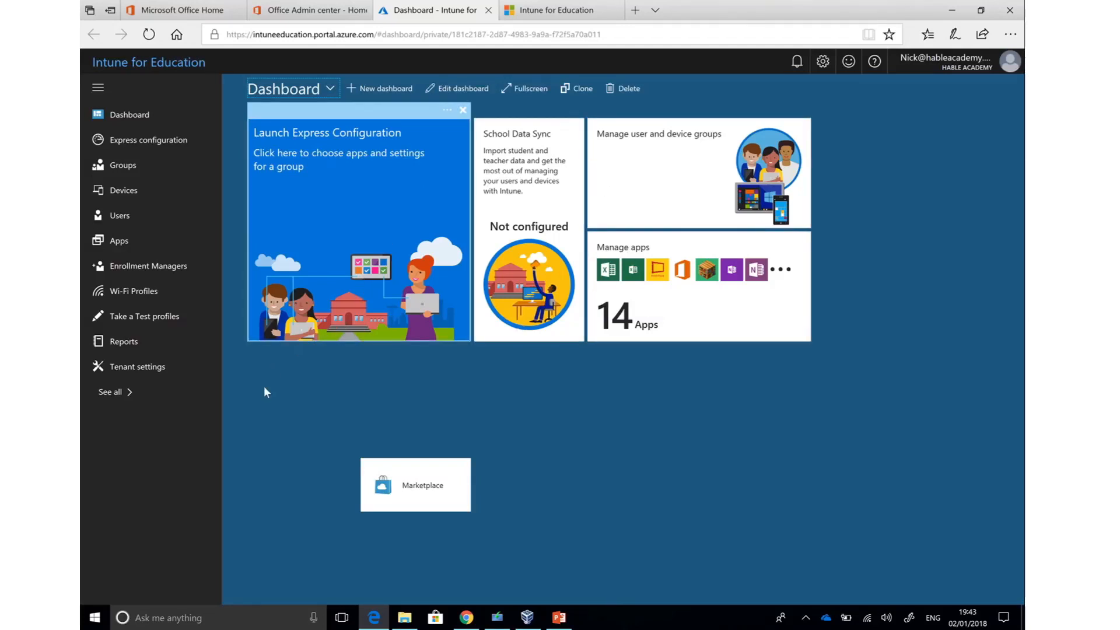
mouse_move(213, 287)
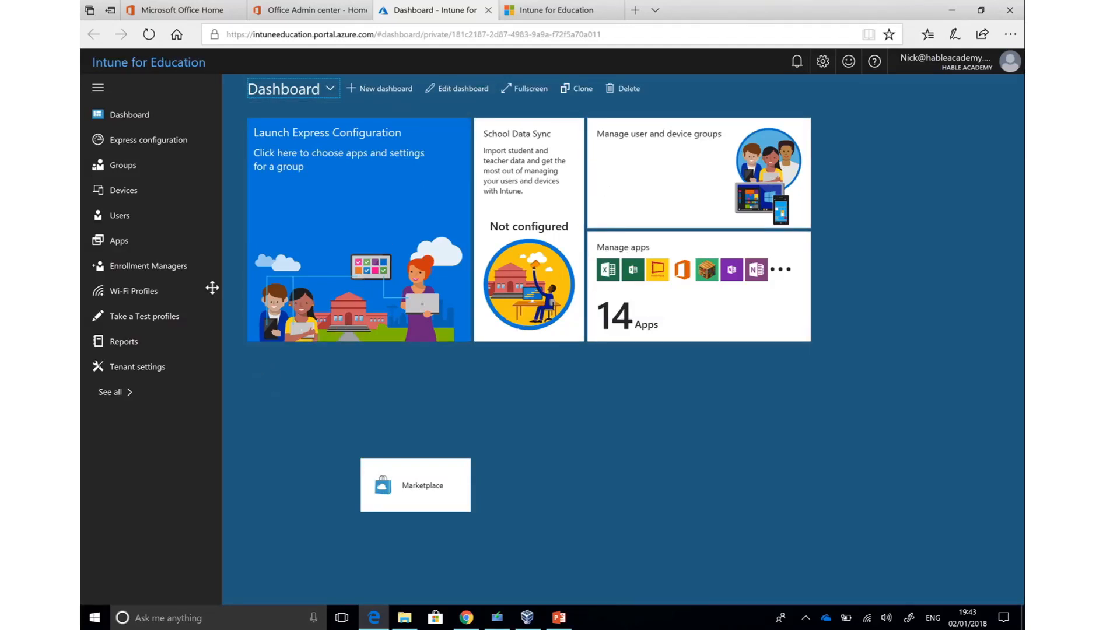
mouse_move(123, 166)
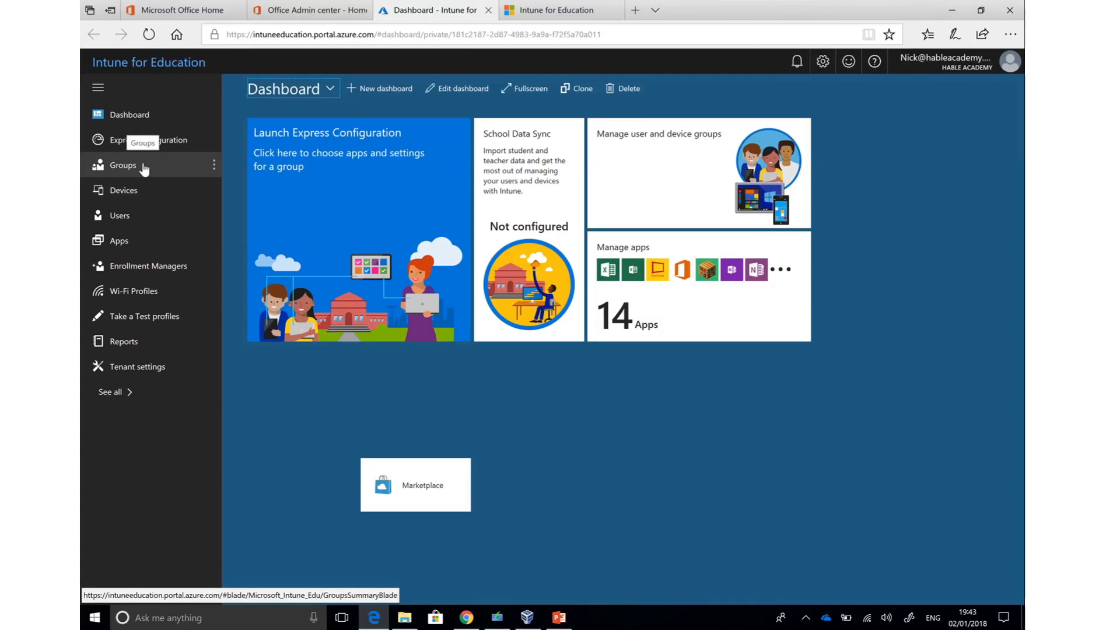
mouse_move(150, 169)
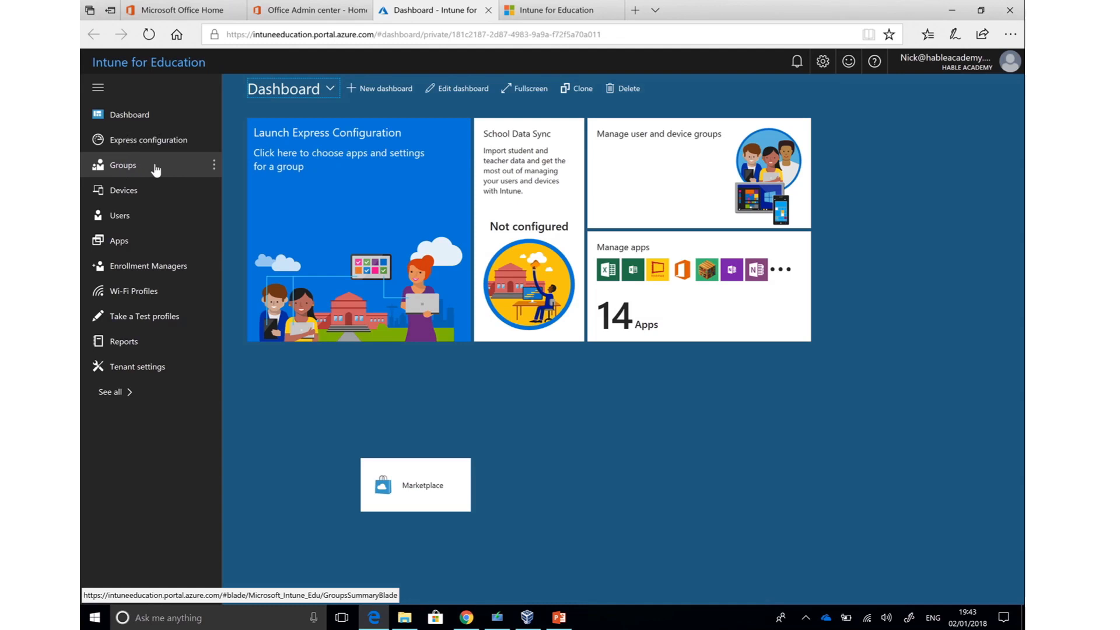
Step: Create an assigned group named 'Computer lab1' from the Groups page
left_click(122, 165)
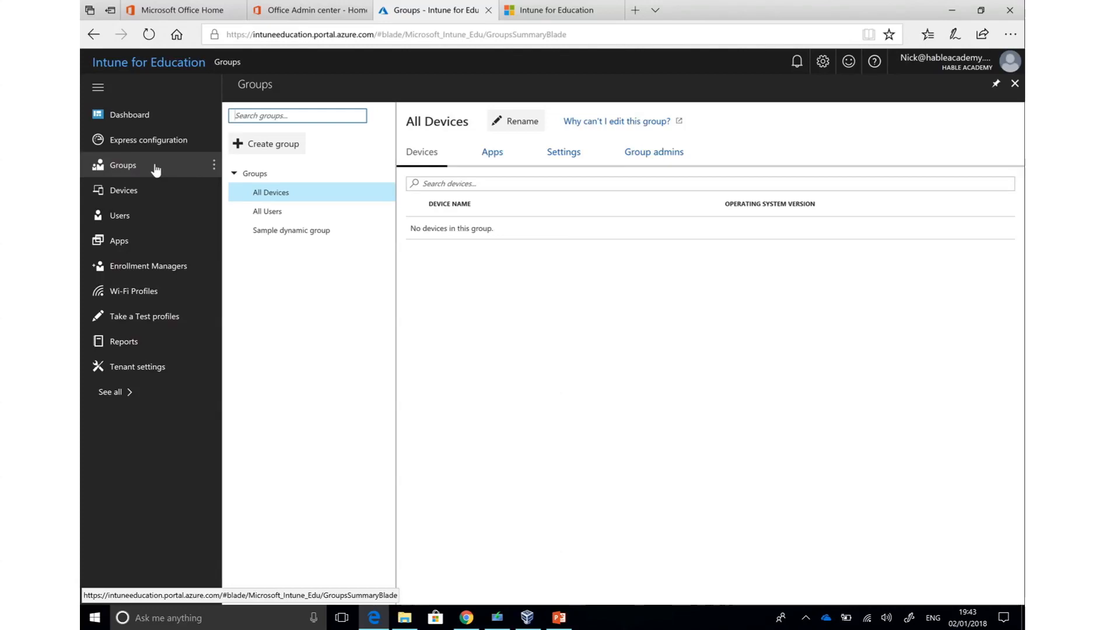
mouse_move(364, 322)
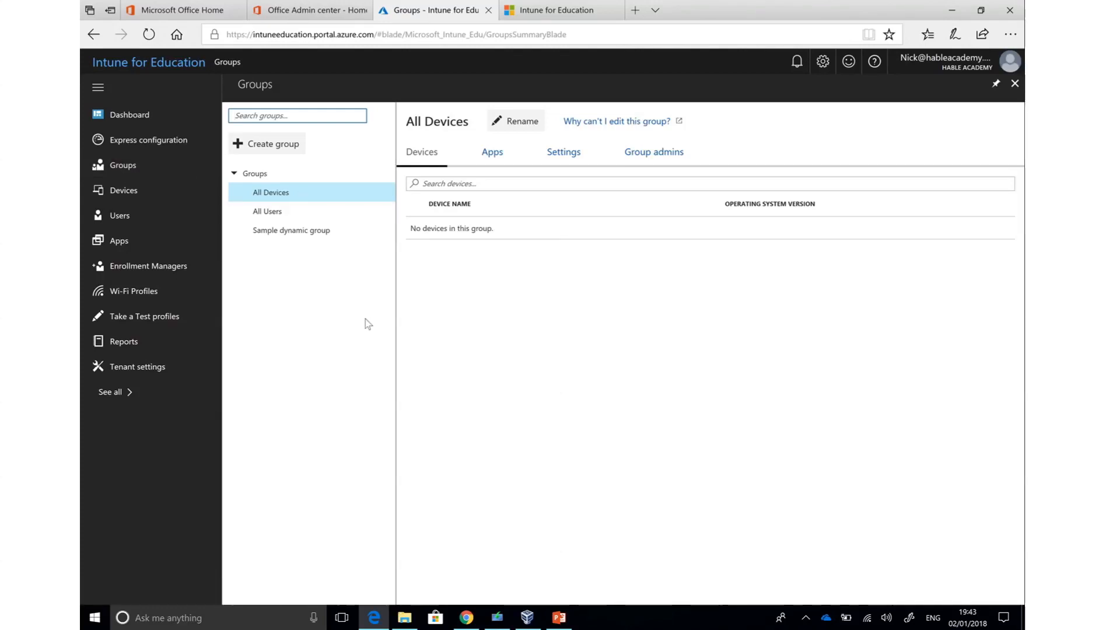
mouse_move(289, 210)
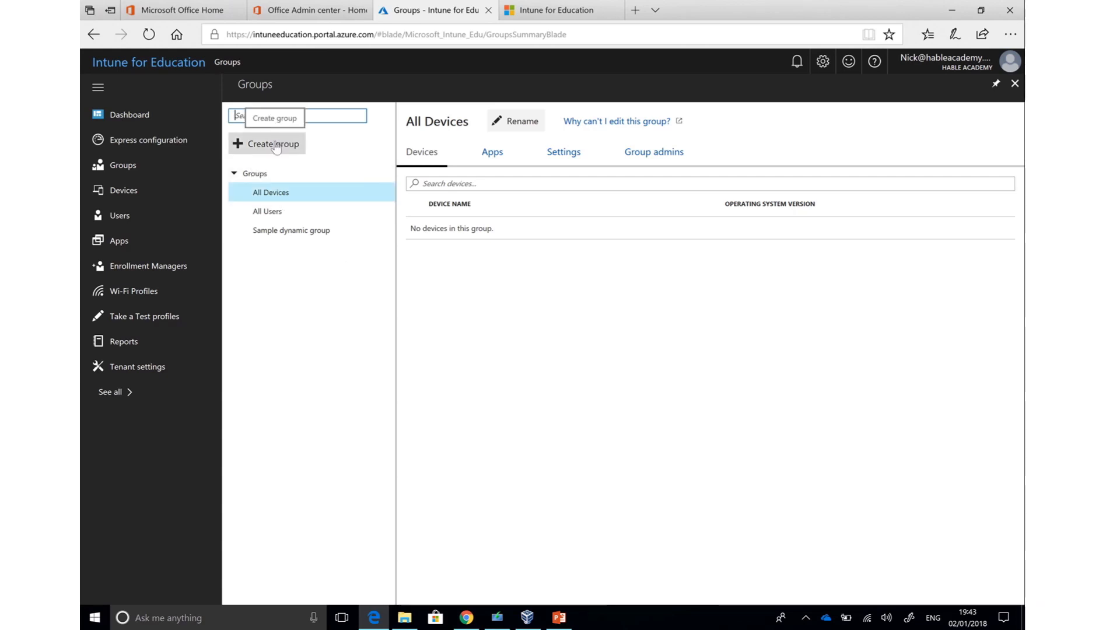
left_click(266, 143)
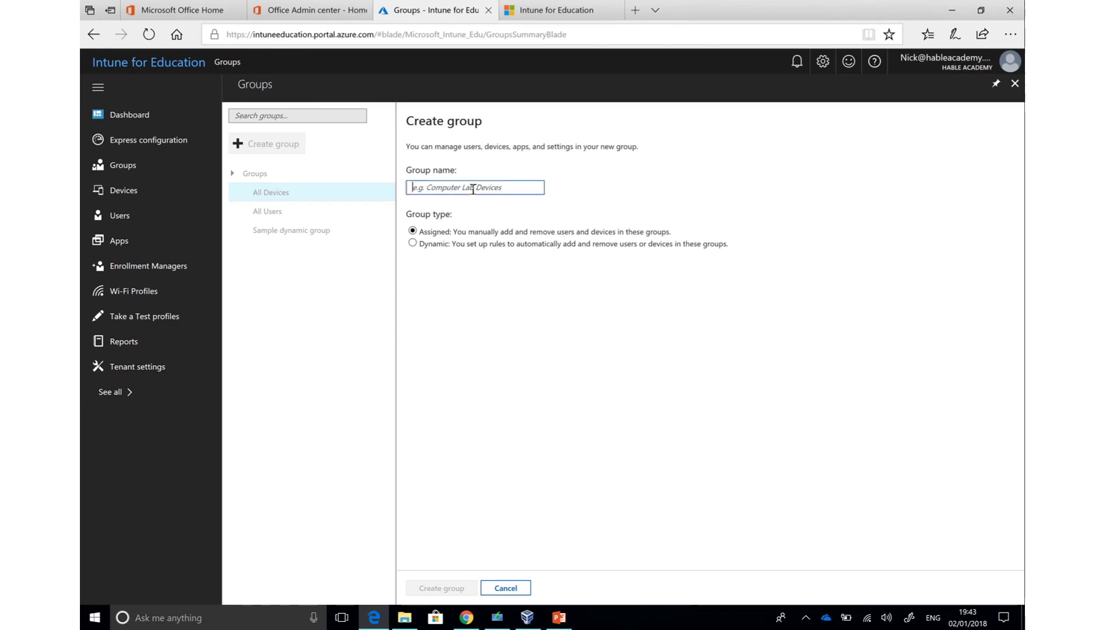
left_click(441, 587)
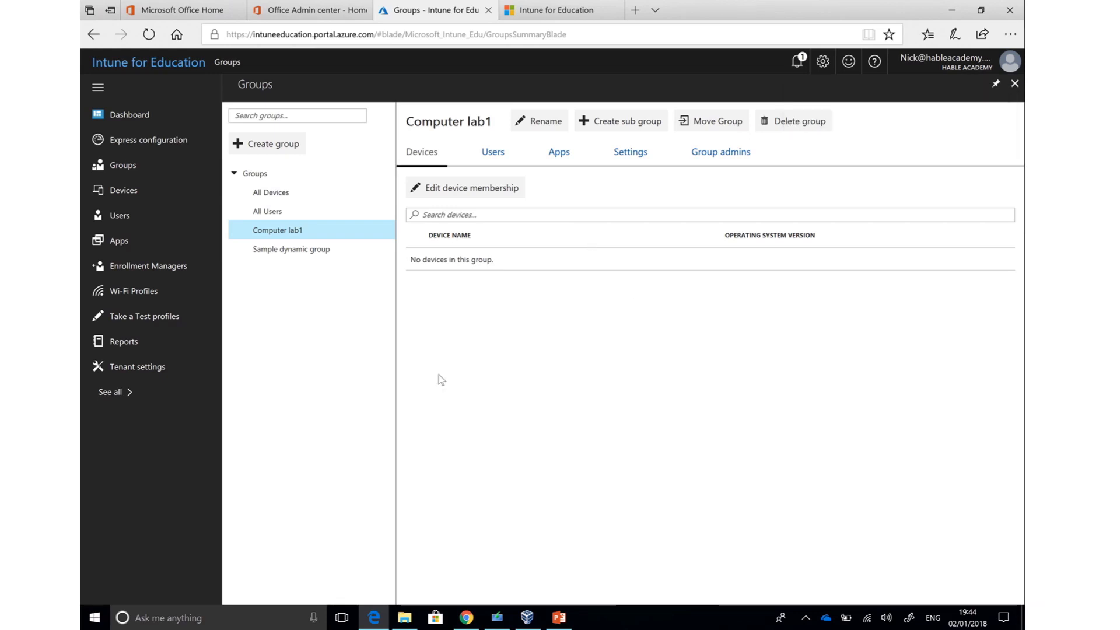
mouse_move(559, 151)
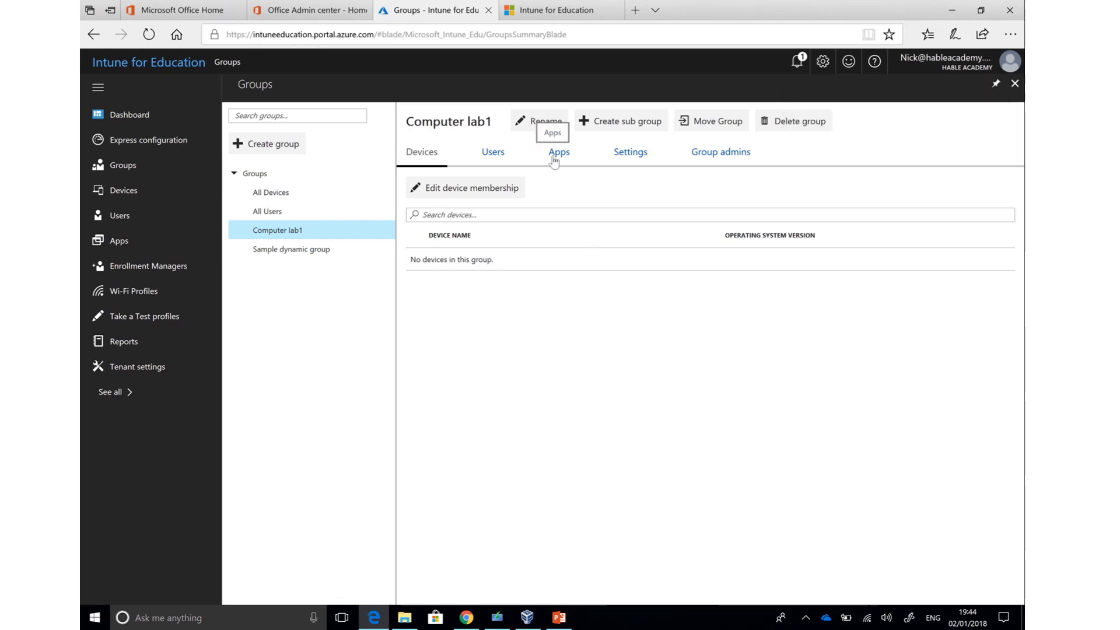
Step: Assign Office Desktop Apps and Minecraft: Education Edition to Computer lab1, then view its settings
left_click(559, 151)
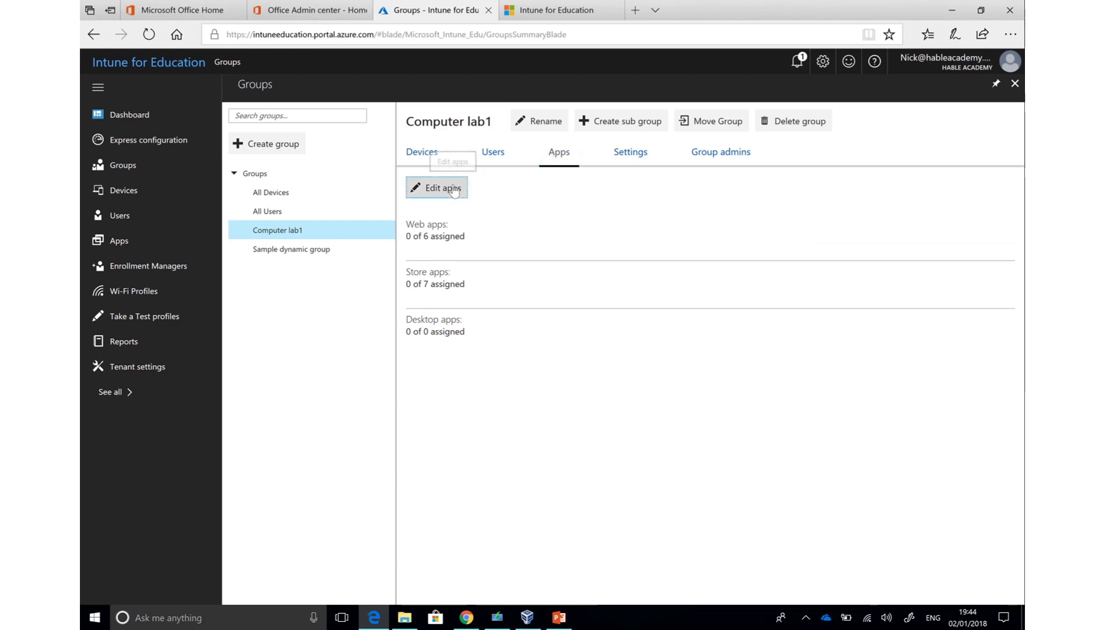
left_click(437, 187)
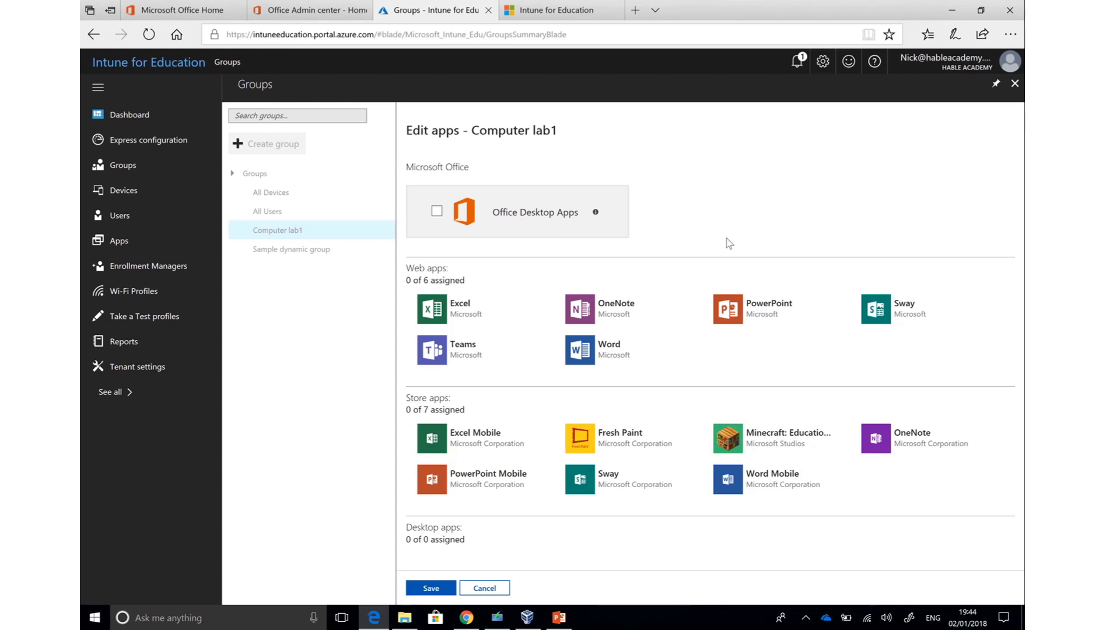
mouse_move(511, 187)
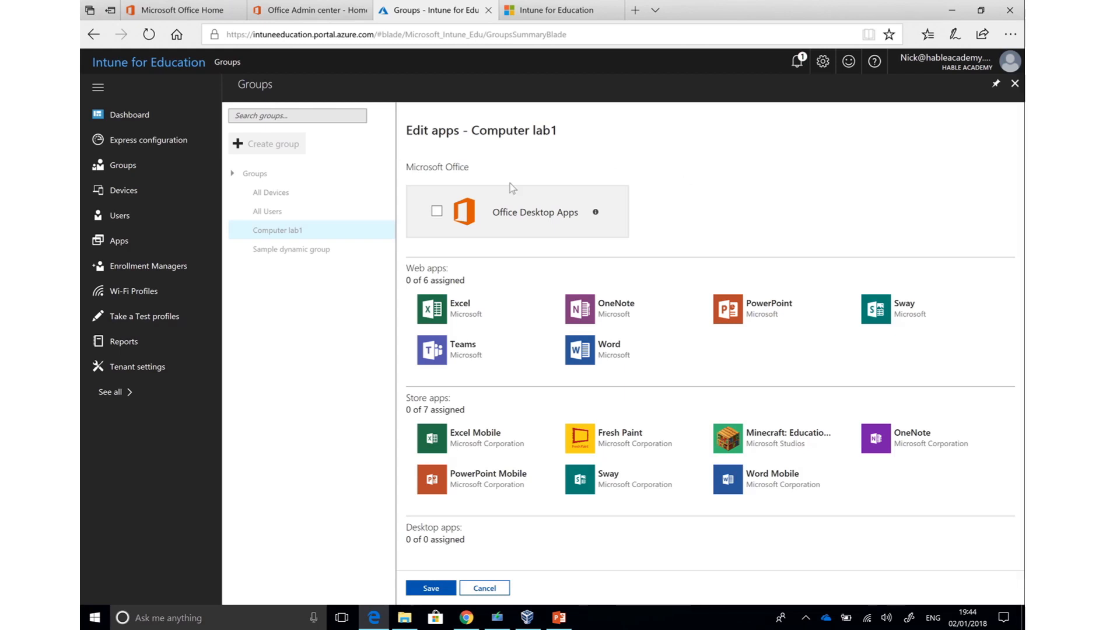
left_click(436, 211)
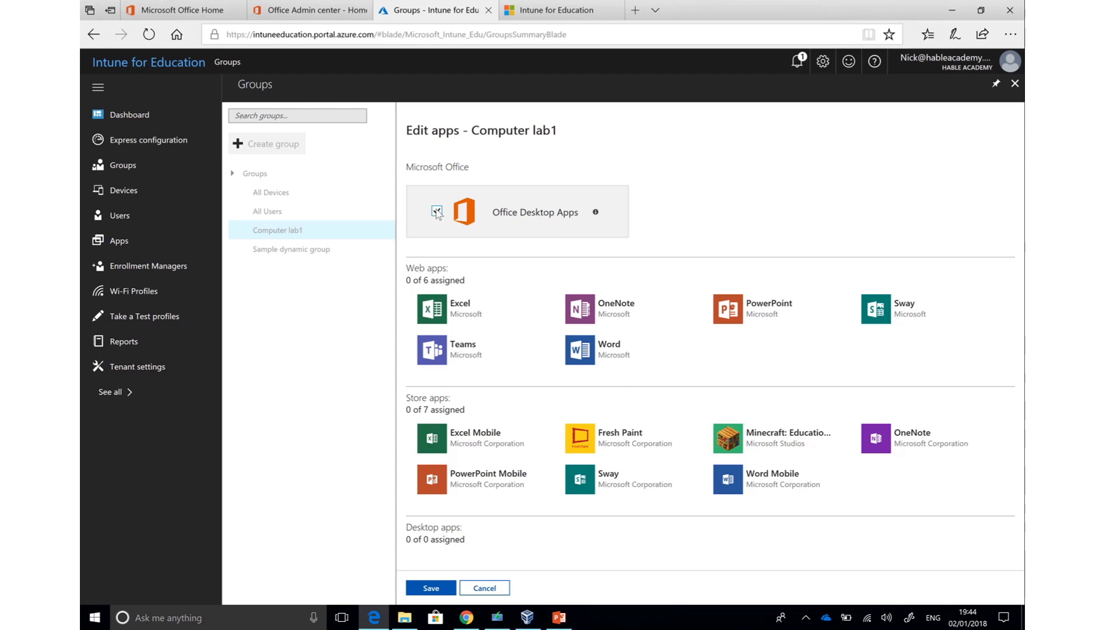
left_click(436, 212)
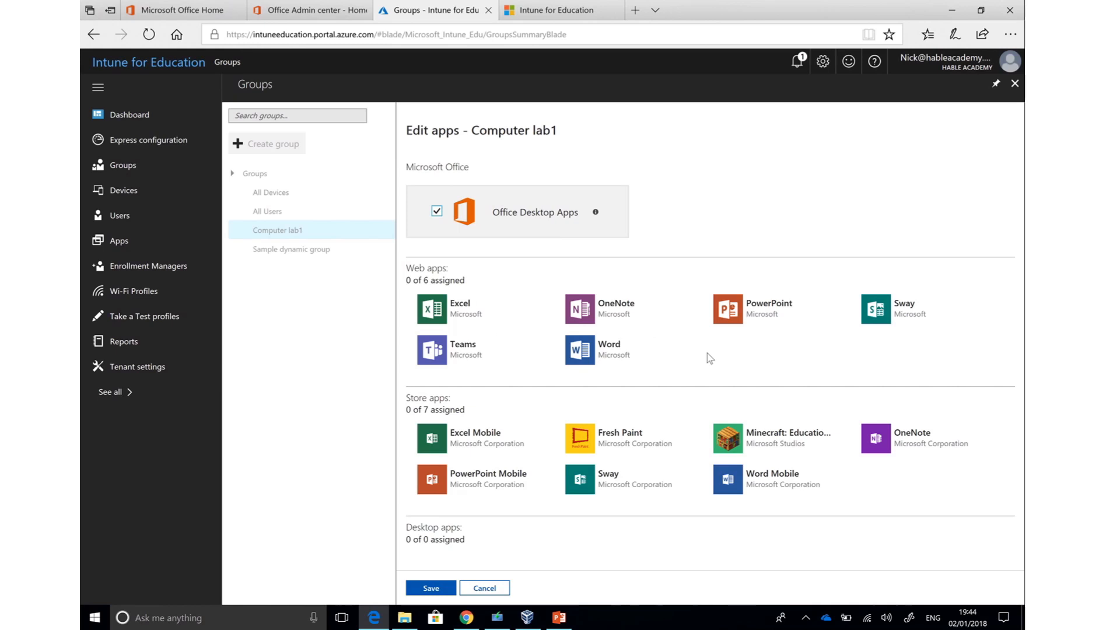
mouse_move(729, 439)
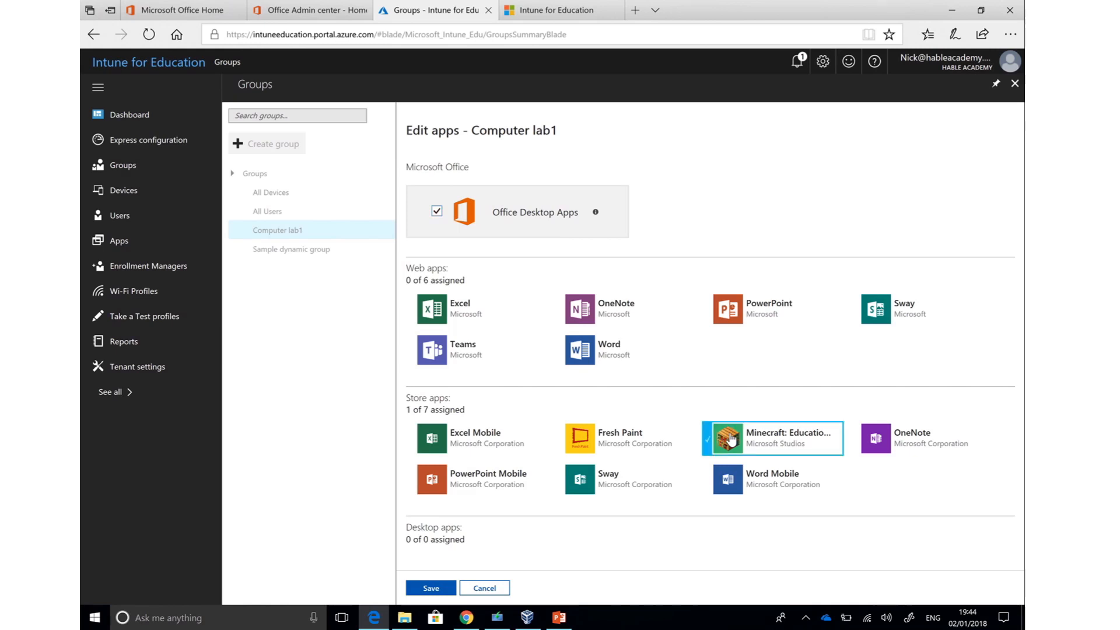
mouse_move(596, 548)
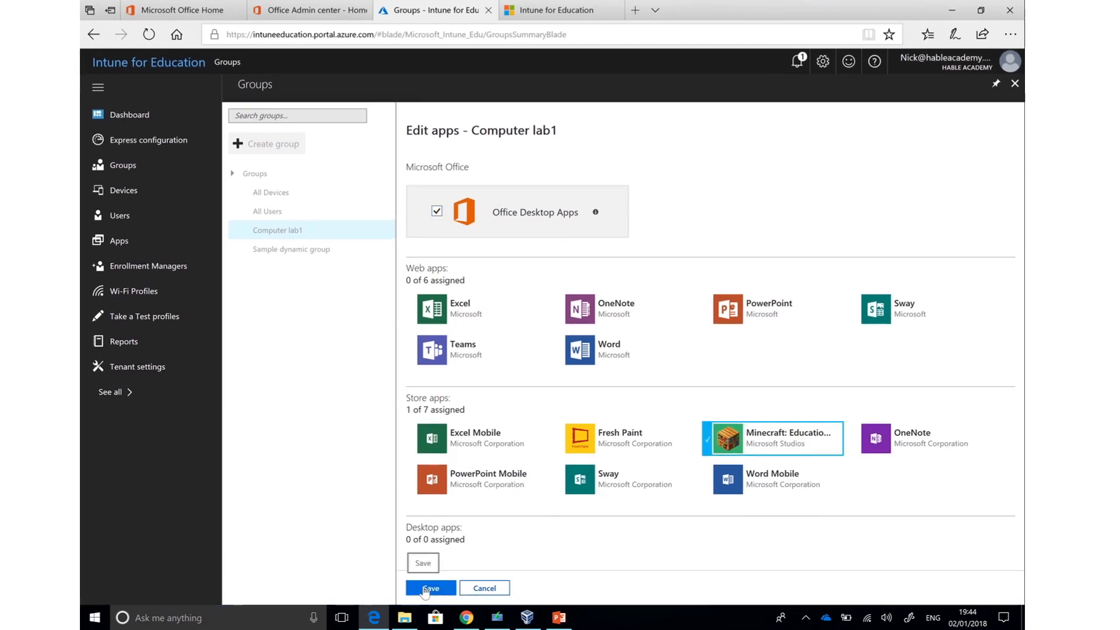
left_click(429, 588)
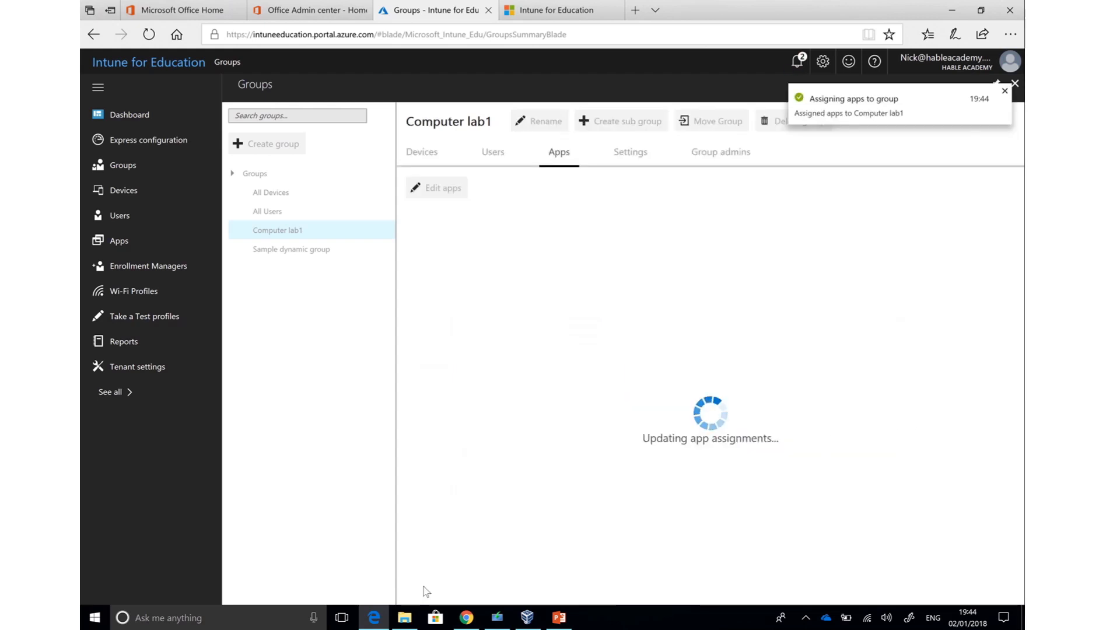
left_click(630, 152)
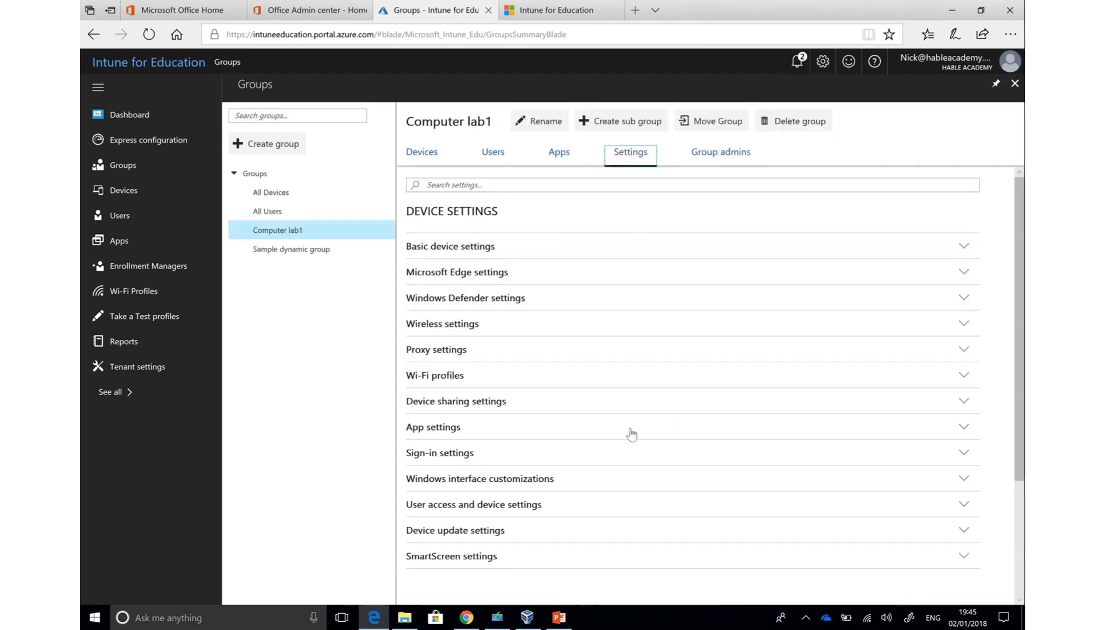
mouse_move(650, 220)
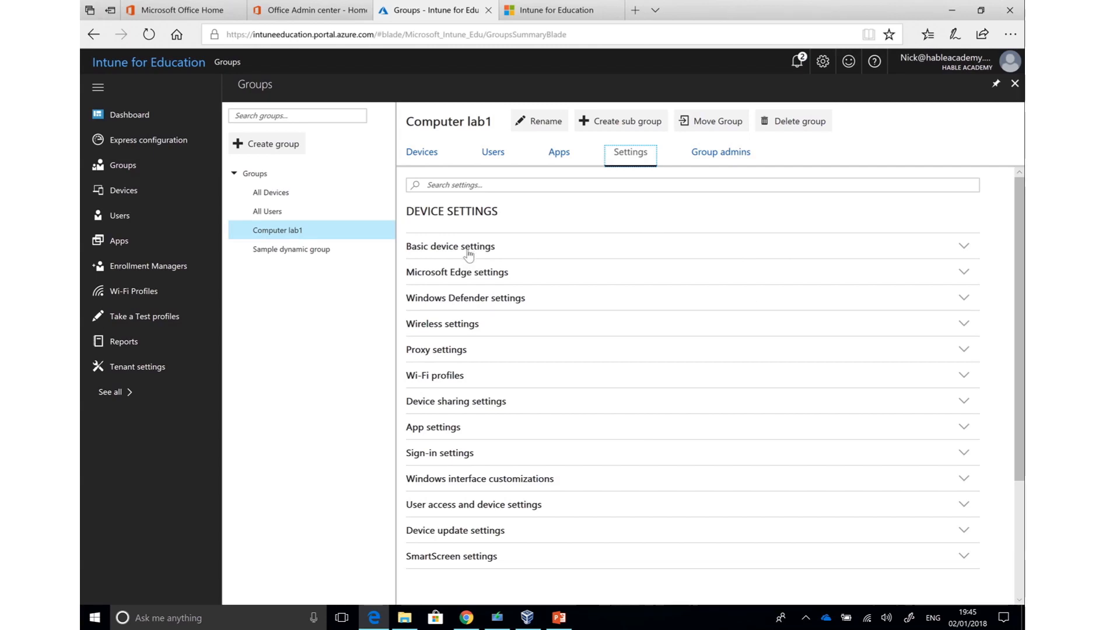
Step: Under Basic device settings, switch Block camera on for Computer lab1
left_click(449, 245)
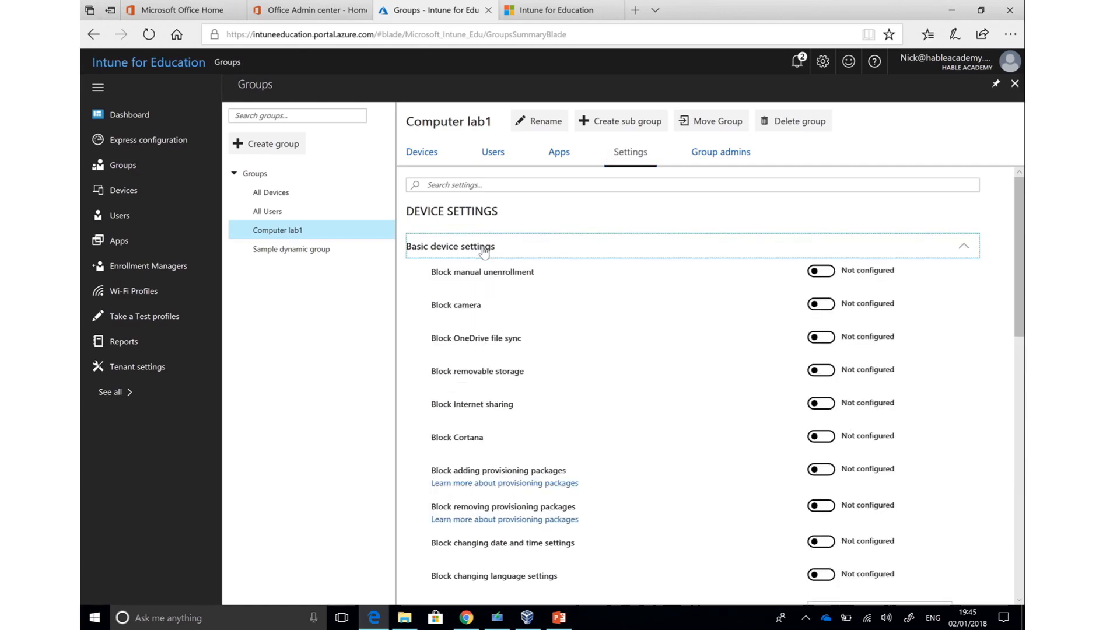
mouse_move(611, 353)
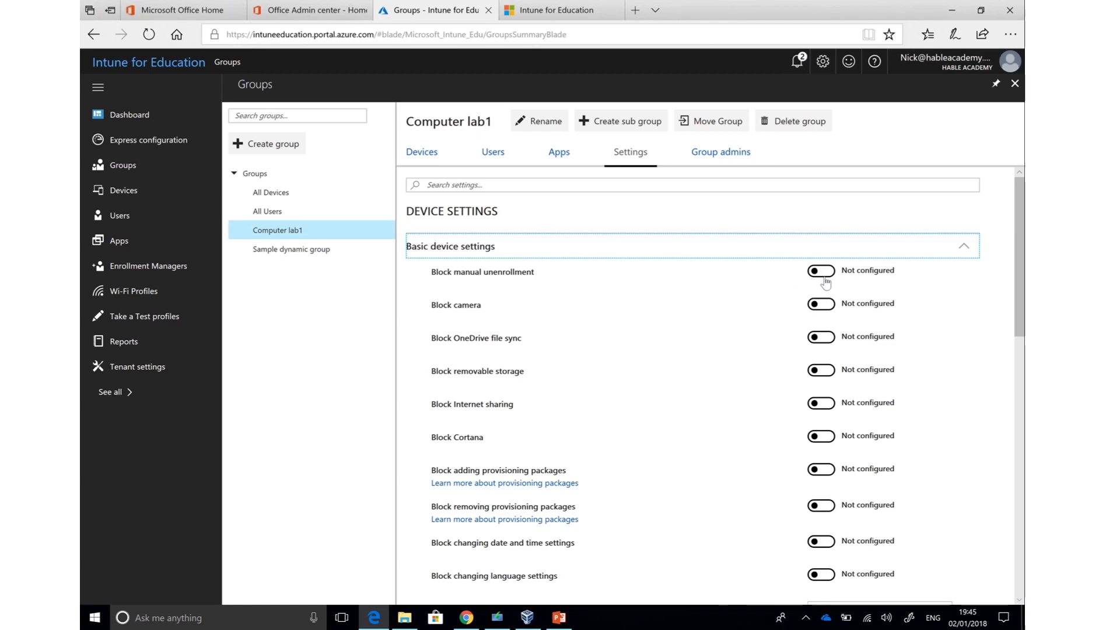
left_click(820, 303)
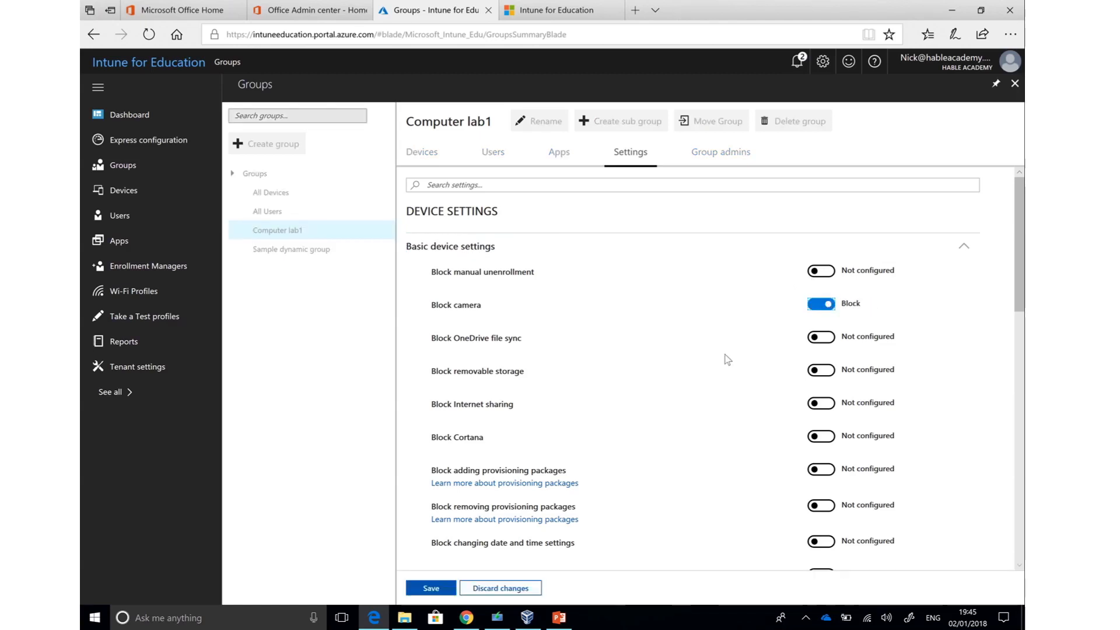
scroll("down", 3)
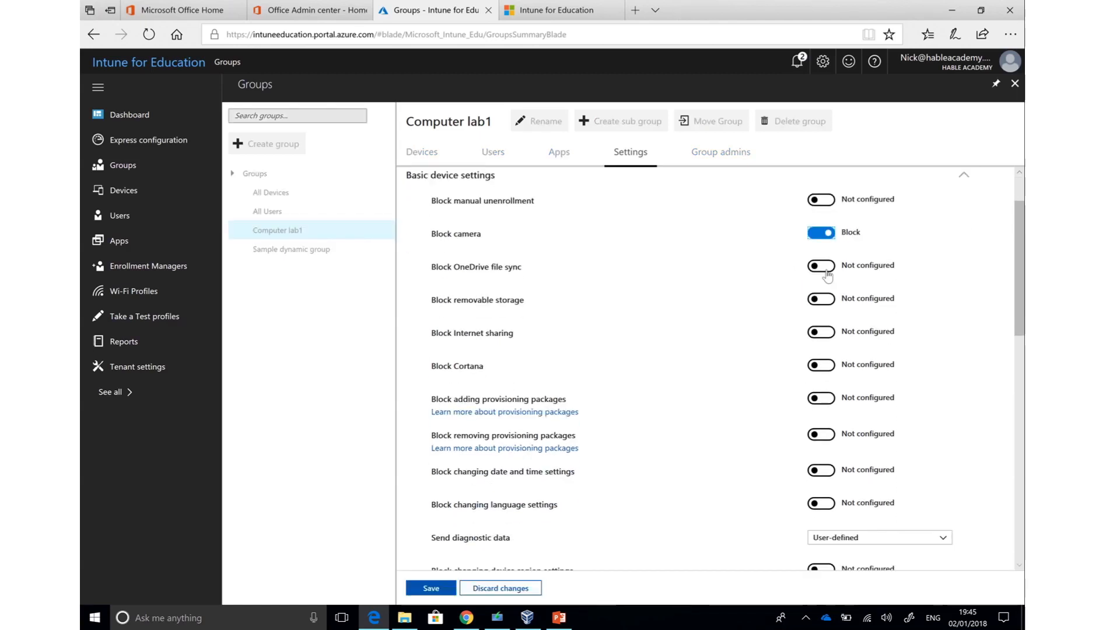
scroll("down", 3)
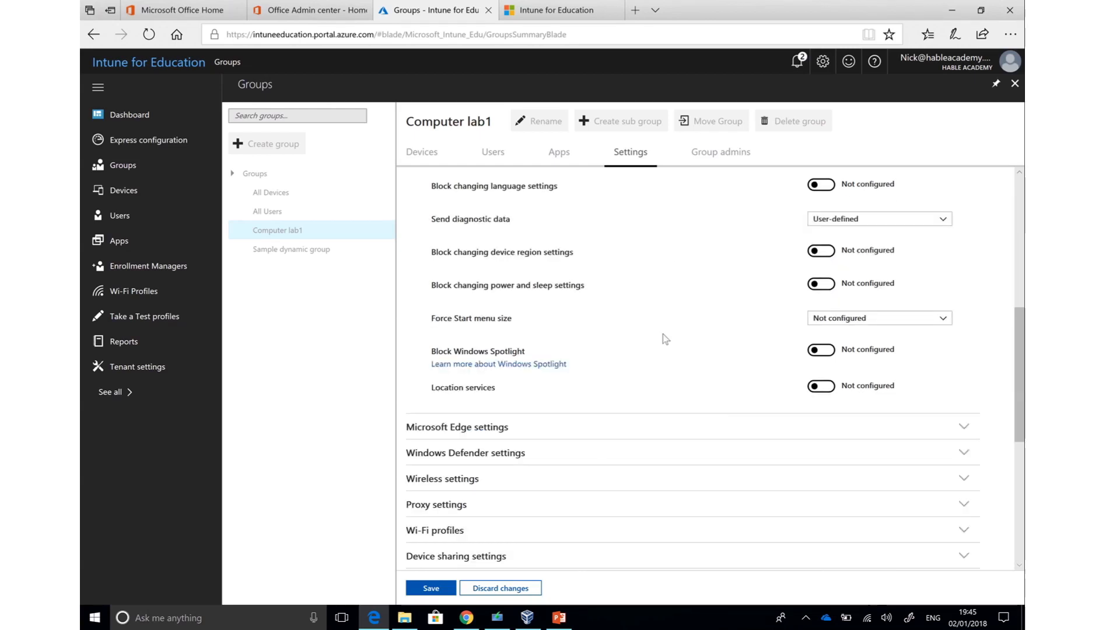
mouse_move(627, 253)
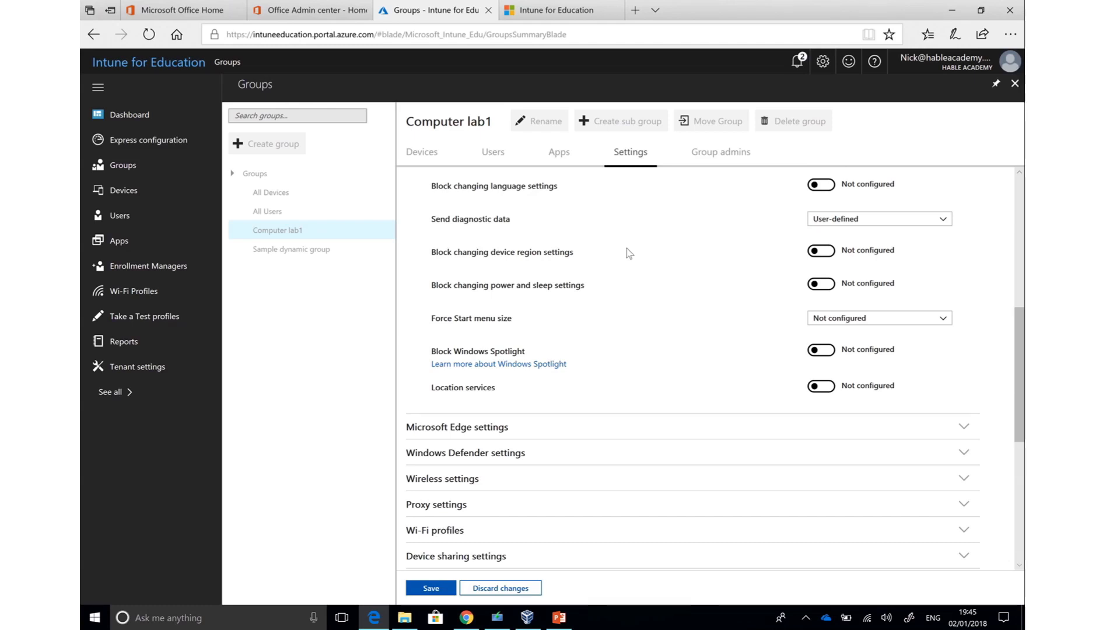
scroll("down", 3)
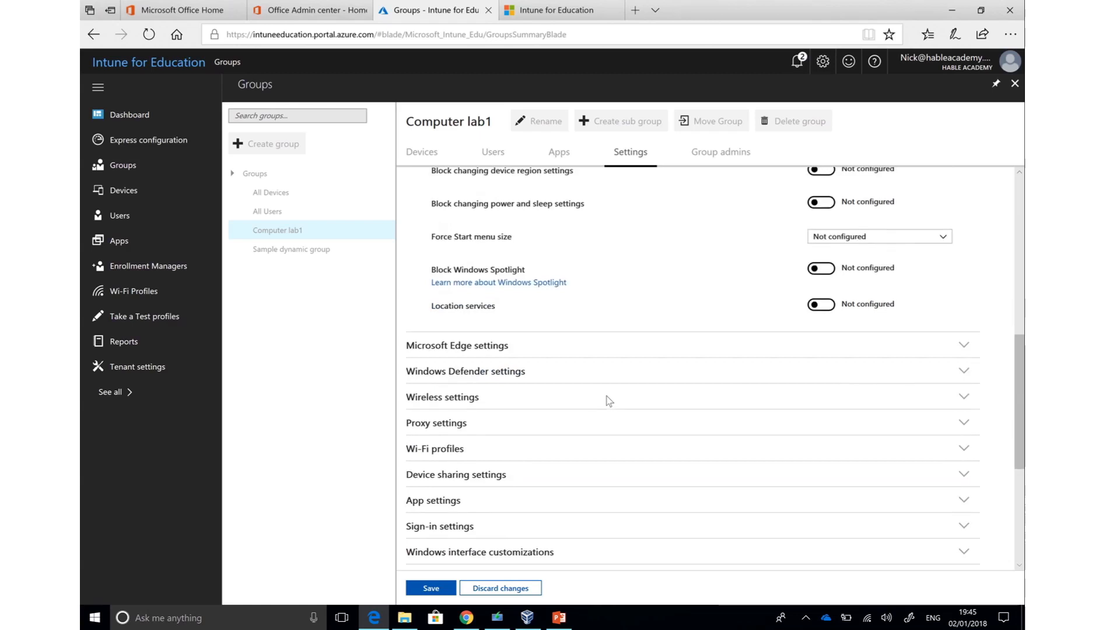
mouse_move(507, 350)
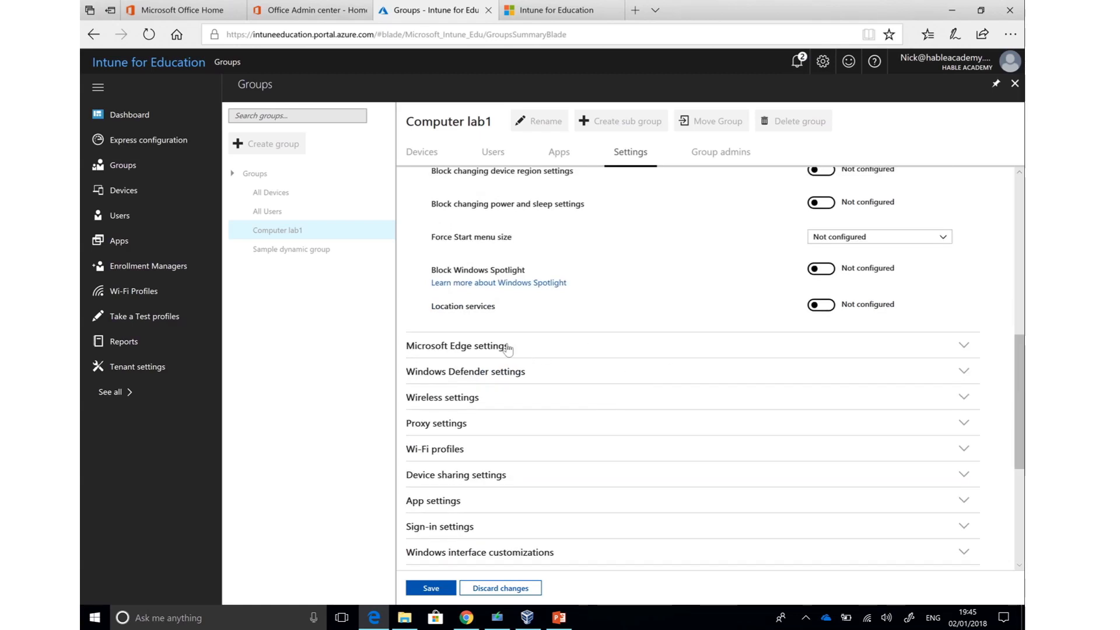
Step: Review the Microsoft Edge settings, leaving every option not configured, then expand Wireless settings
left_click(459, 346)
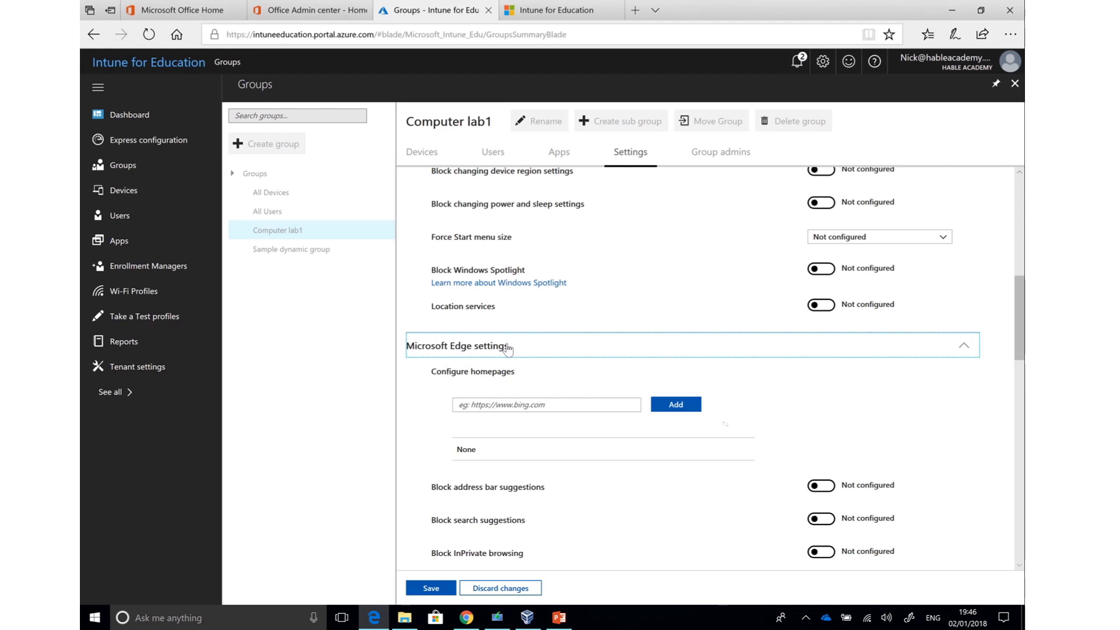
mouse_move(596, 405)
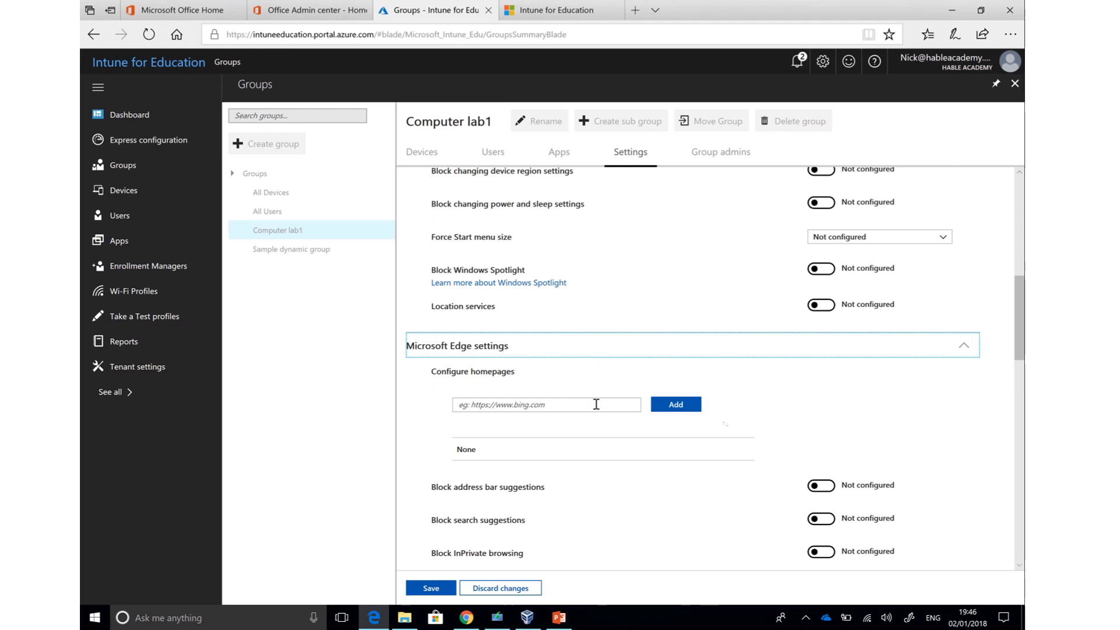
scroll("down", 3)
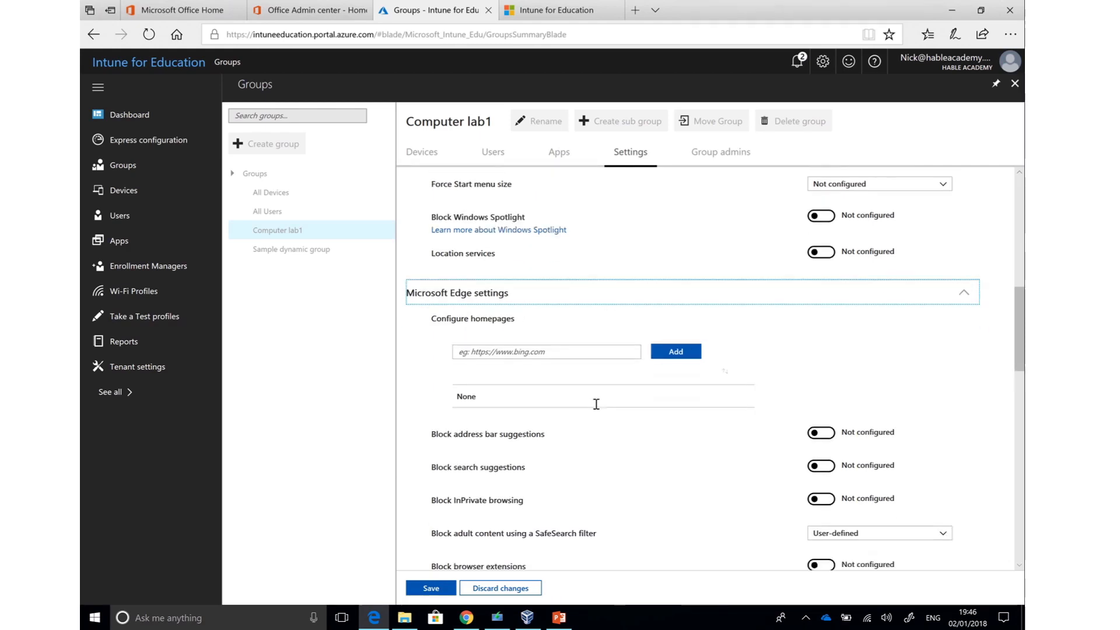
scroll("down", 3)
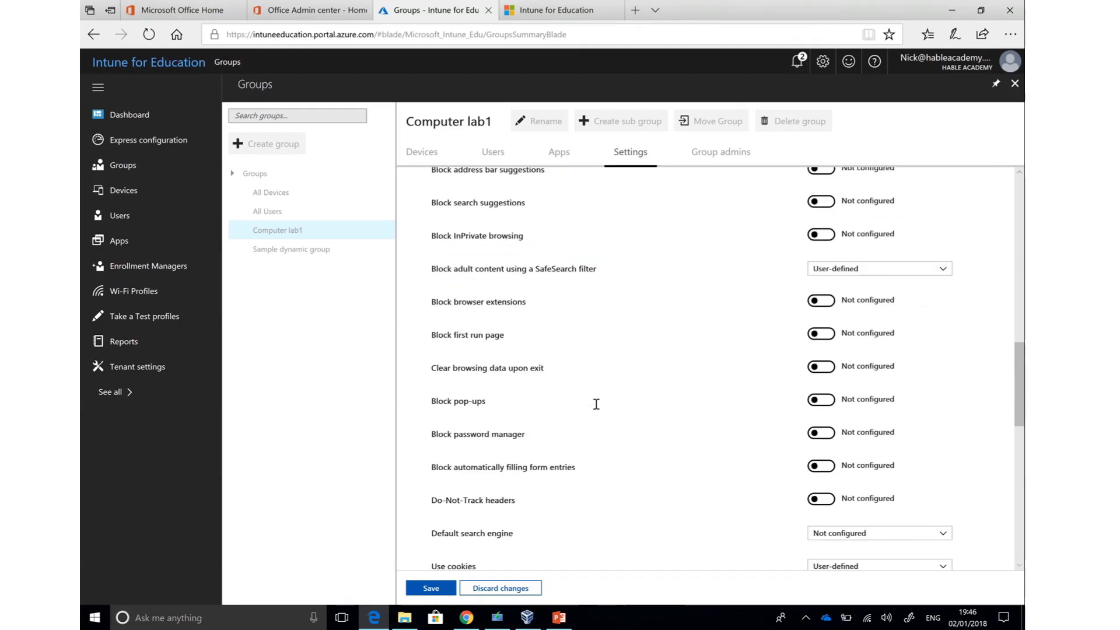
scroll("down", 3)
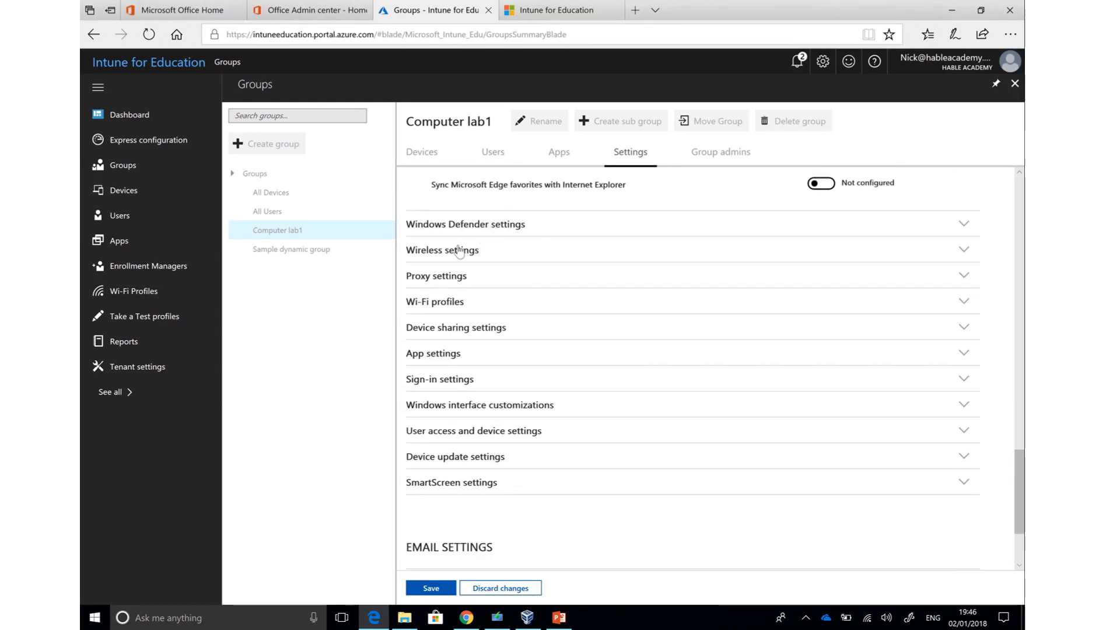
left_click(443, 250)
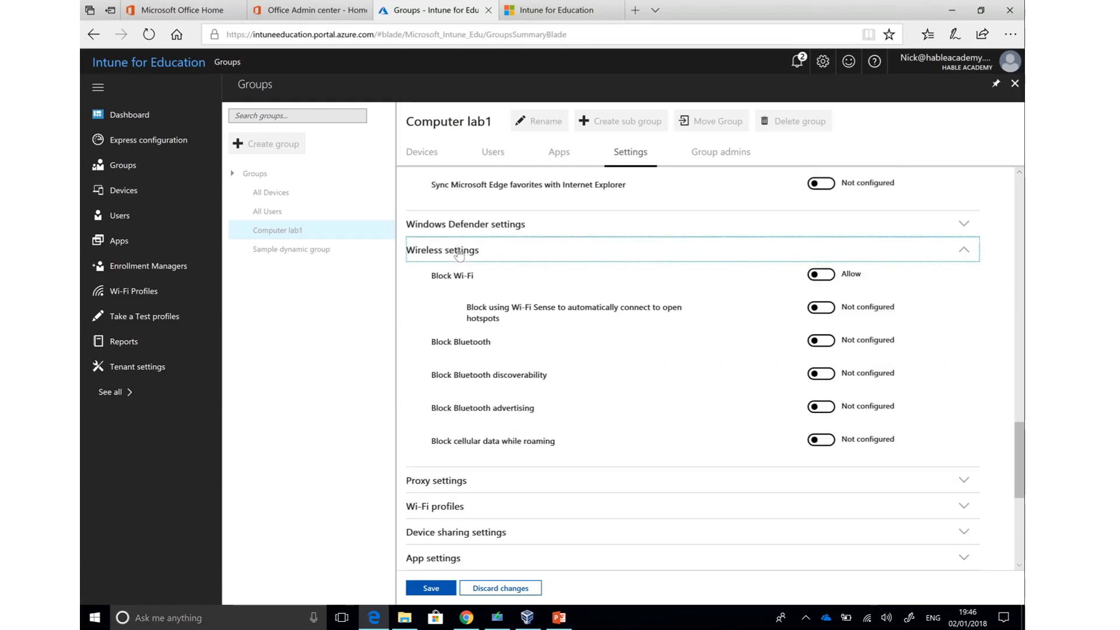
Step: Review the wireless and sign-in settings, leaving their values unchanged
scroll("down", 3)
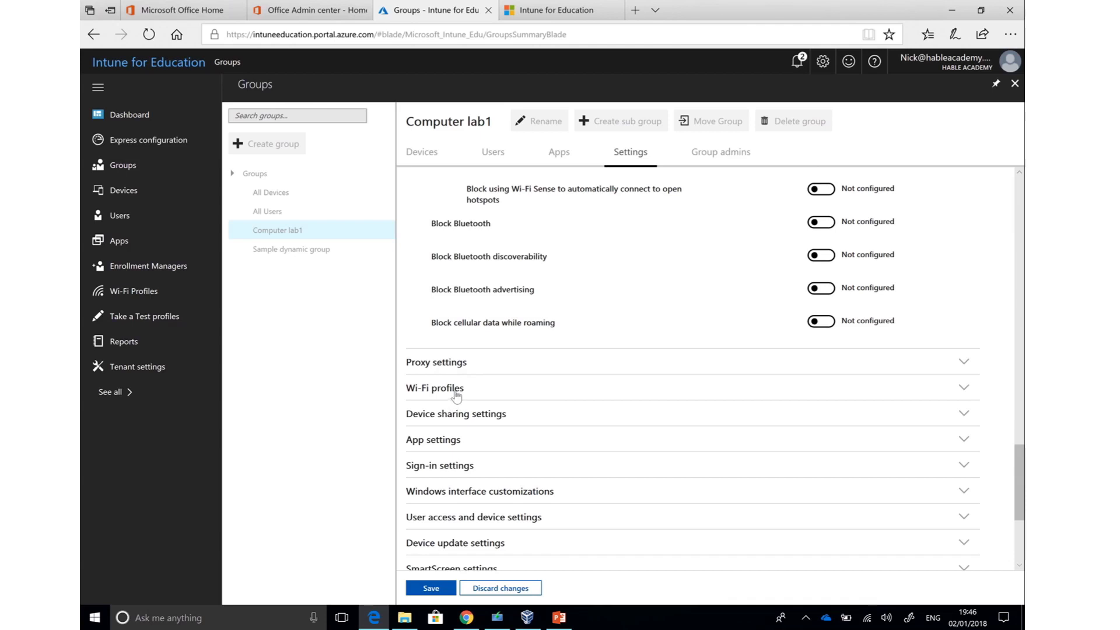
mouse_move(455, 473)
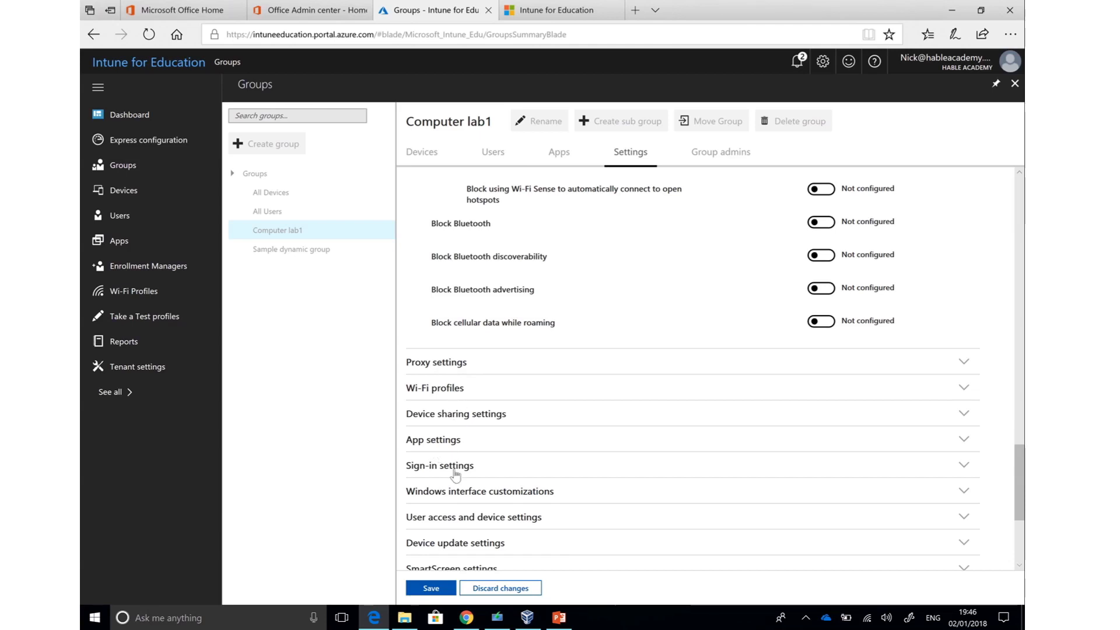
left_click(440, 465)
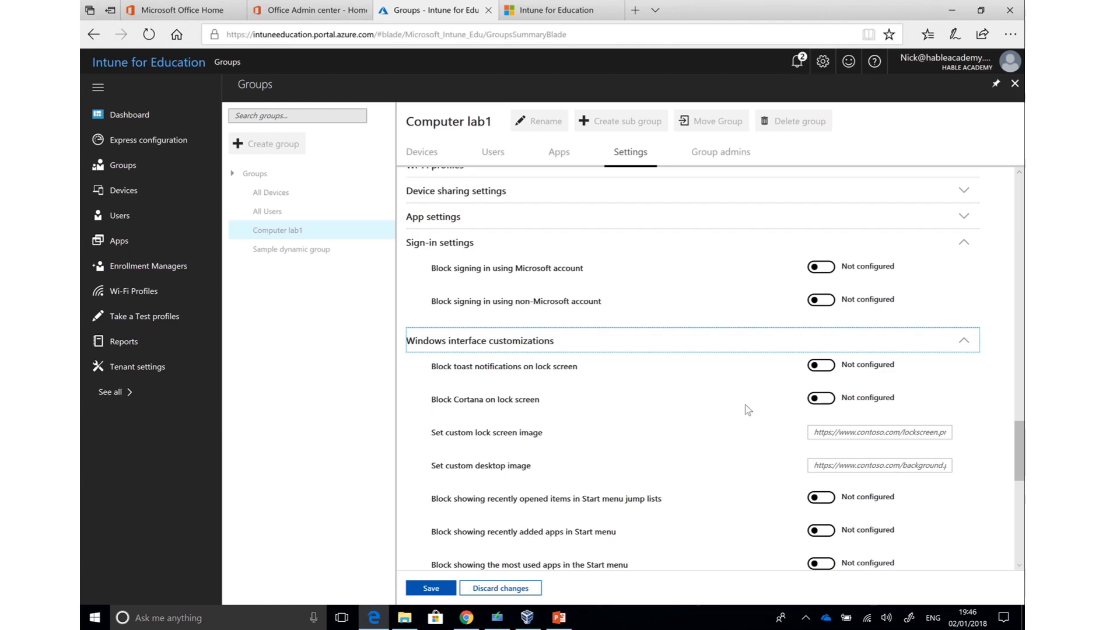
scroll("down", 3)
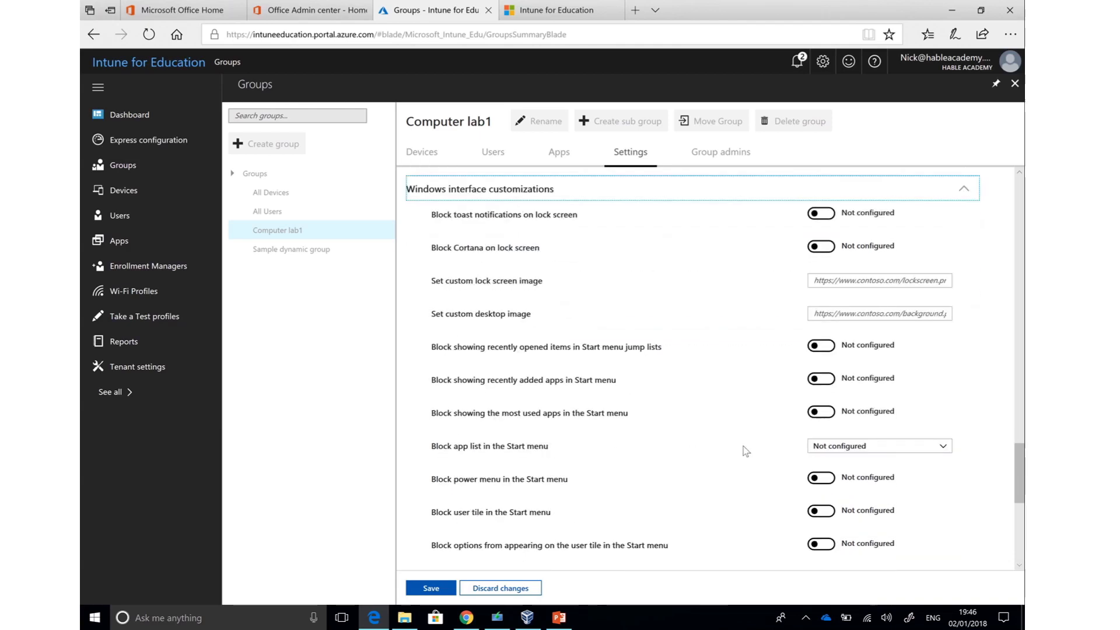
scroll("down", 3)
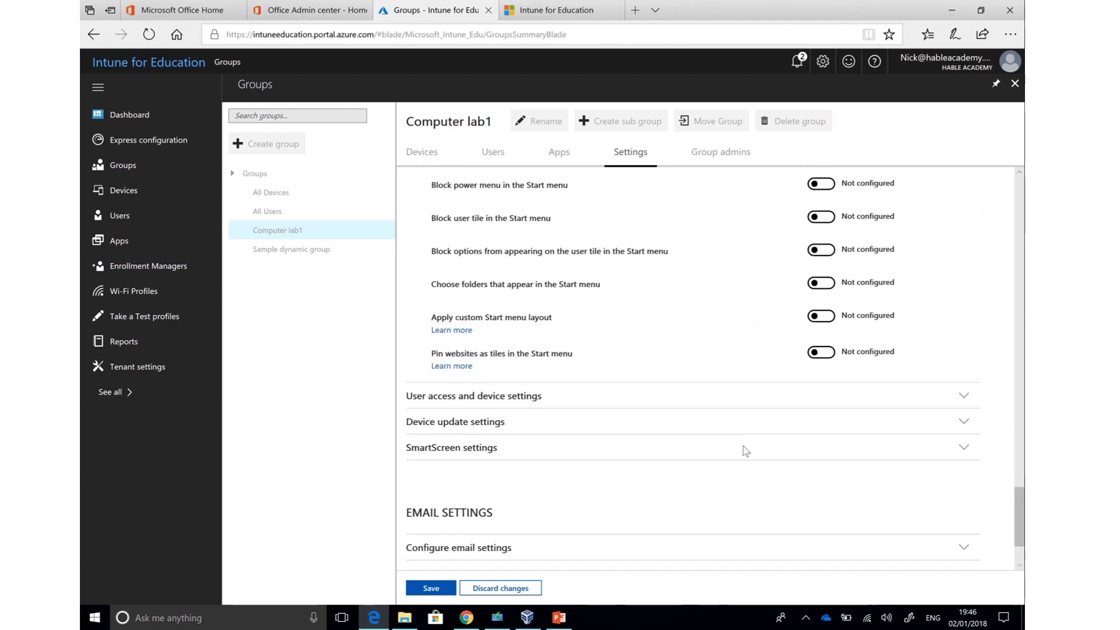
mouse_move(593, 362)
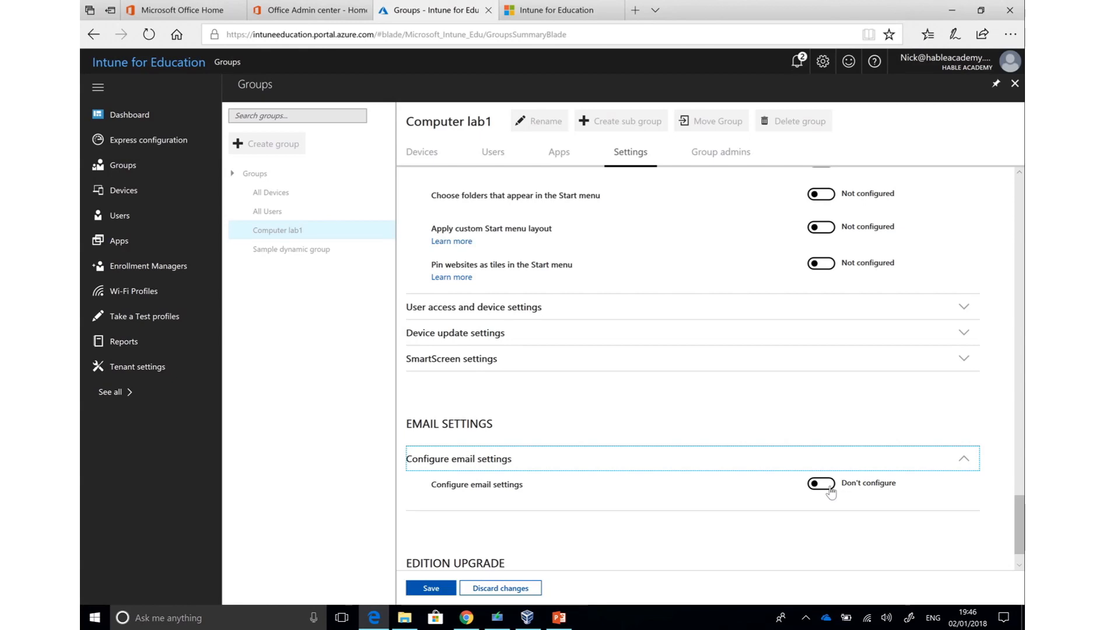
mouse_move(651, 480)
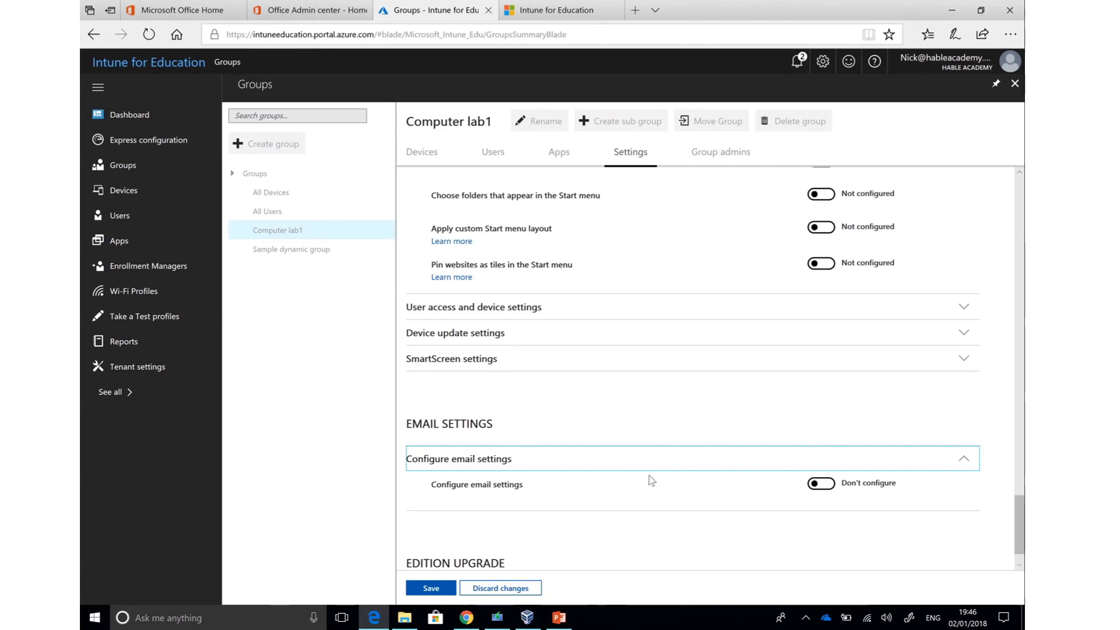
Step: Expand Configure edition upgrade and save Computer lab1's device settings with the camera blocked
scroll("down", 3)
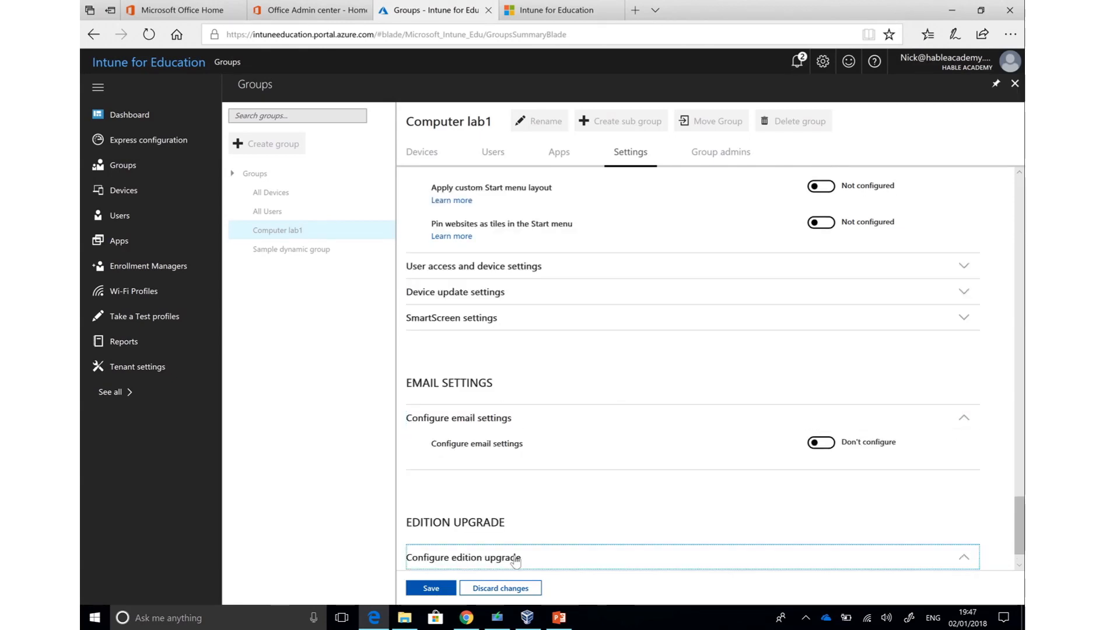
left_click(877, 543)
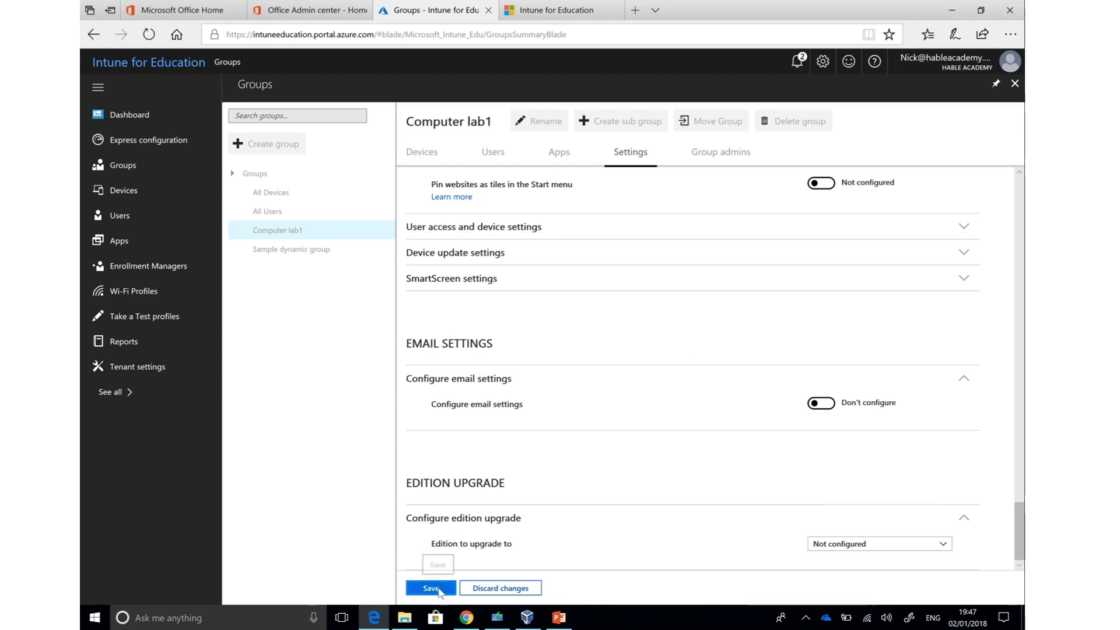
left_click(429, 587)
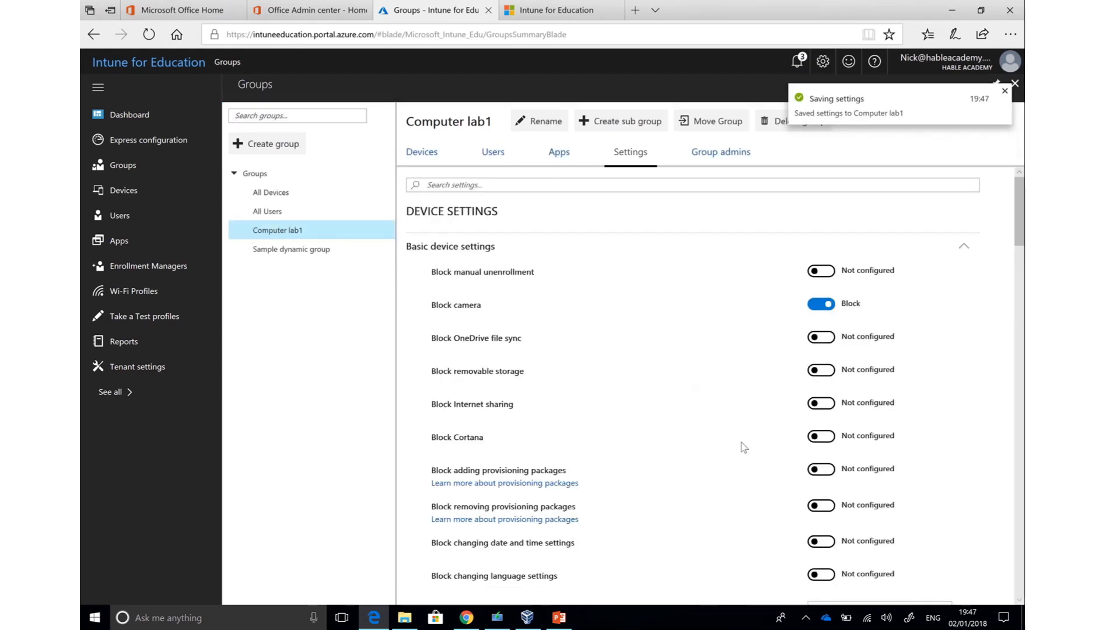